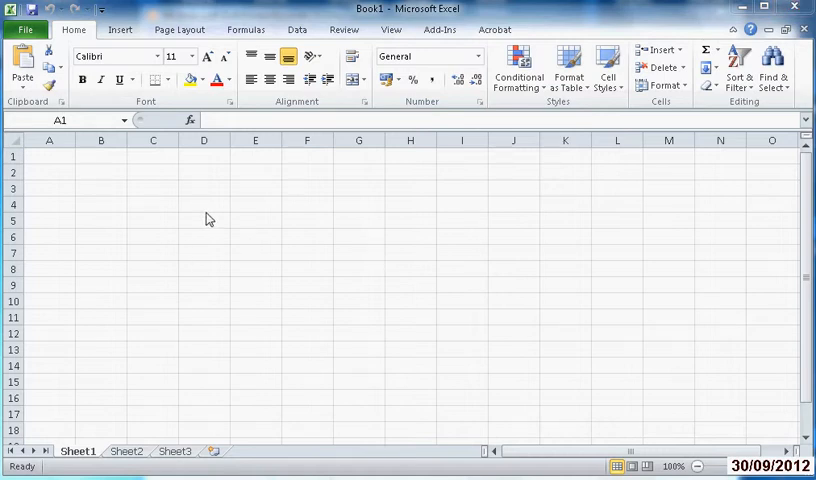
pyautogui.moveTo(199, 188)
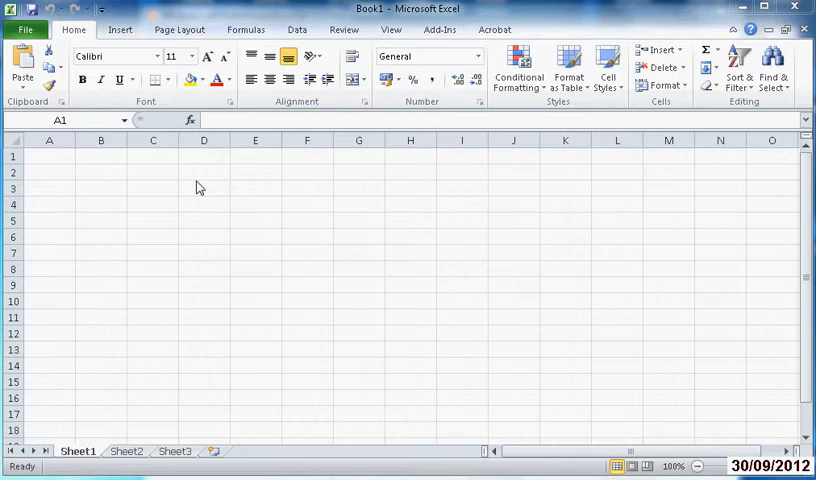
# - Enter the title 'Calculation of self-weight' in cell A1
pyautogui.click(48, 157)
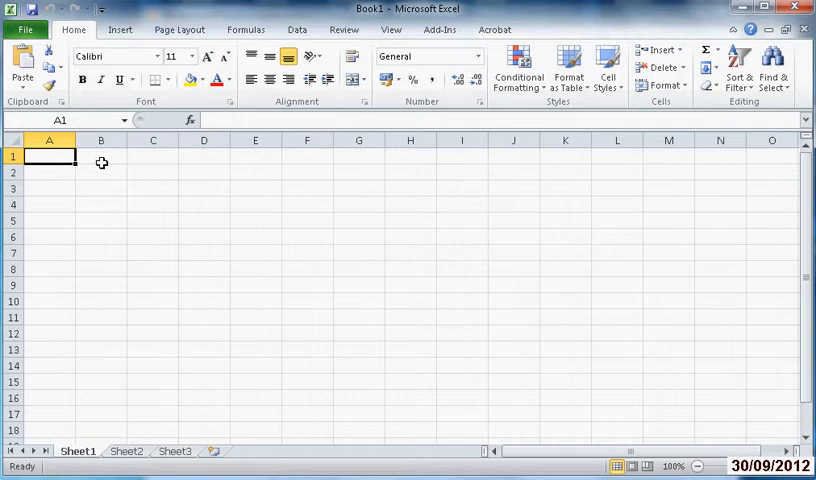
pyautogui.write('Ca')
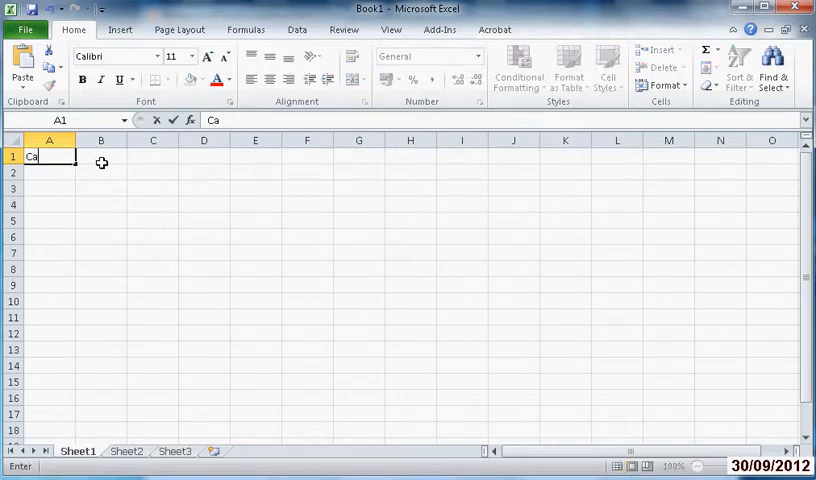
pyautogui.write('lcu')
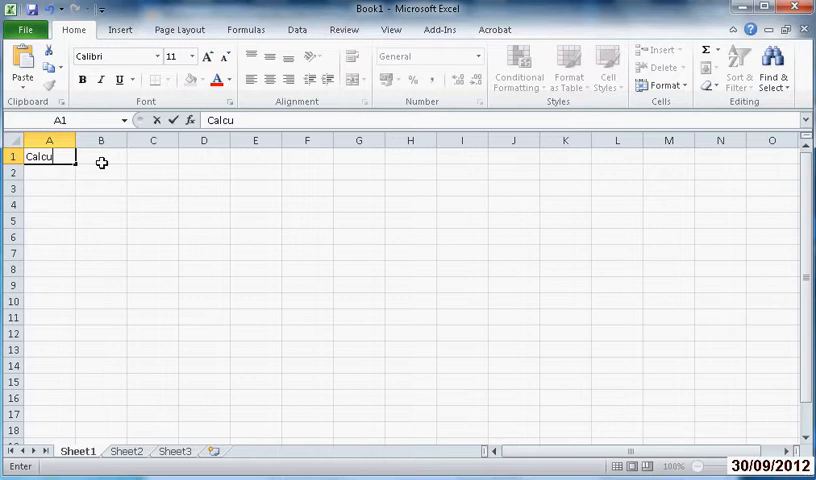
pyautogui.write('lation of')
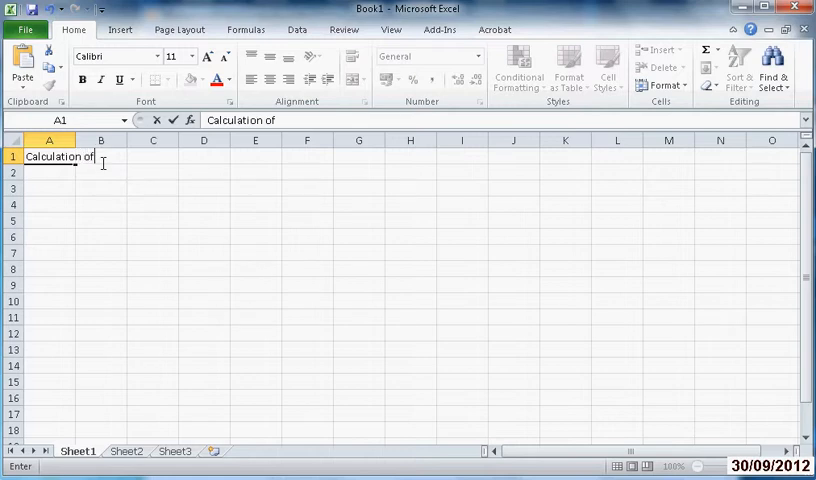
pyautogui.write('self-')
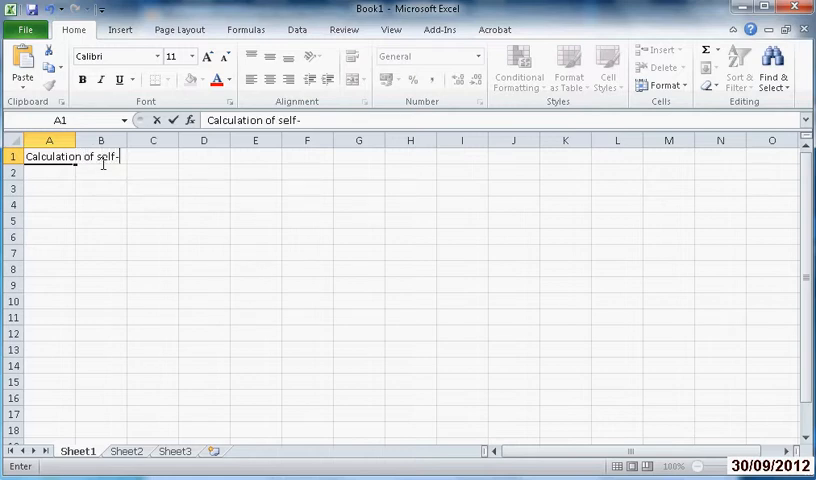
pyautogui.write('weight')
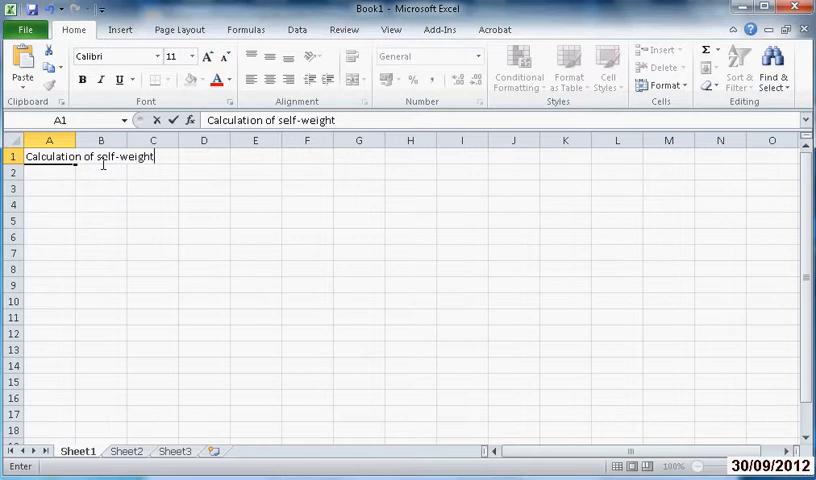
pyautogui.press('Return')
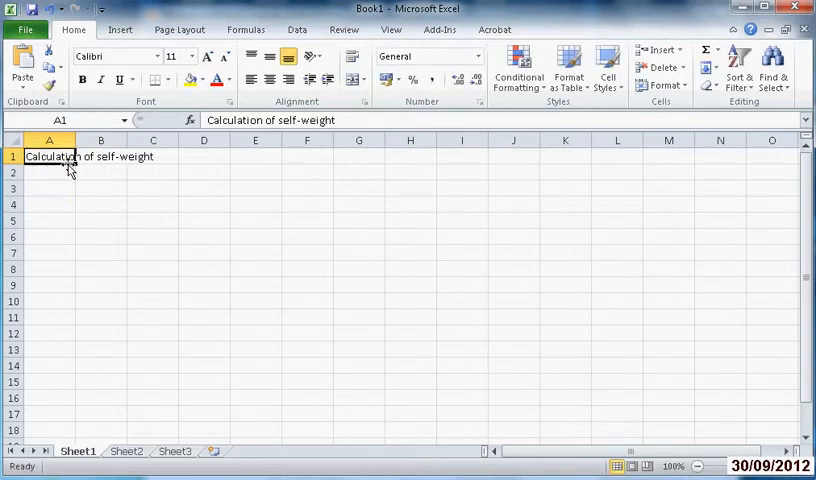
# - Make the title bold at font size 14
pyautogui.click(191, 56)
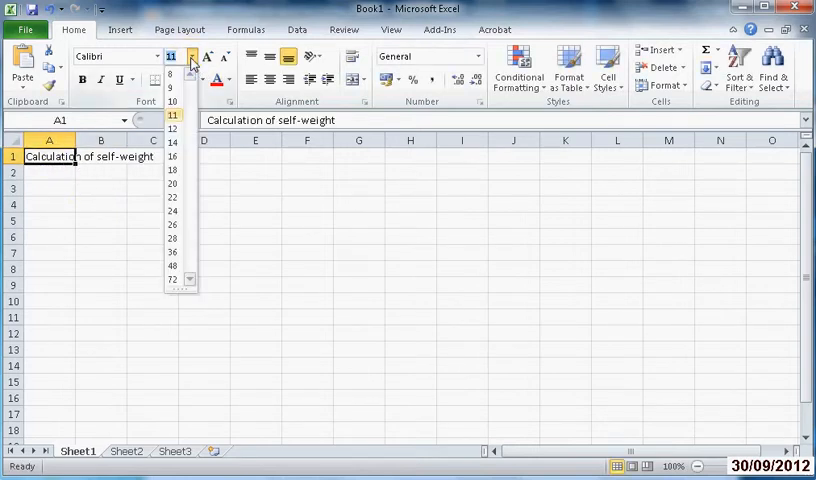
pyautogui.click(172, 142)
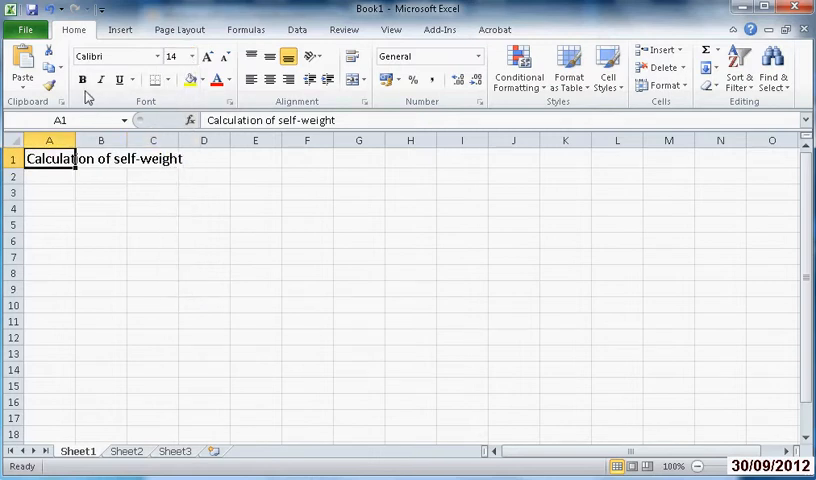
pyautogui.click(82, 79)
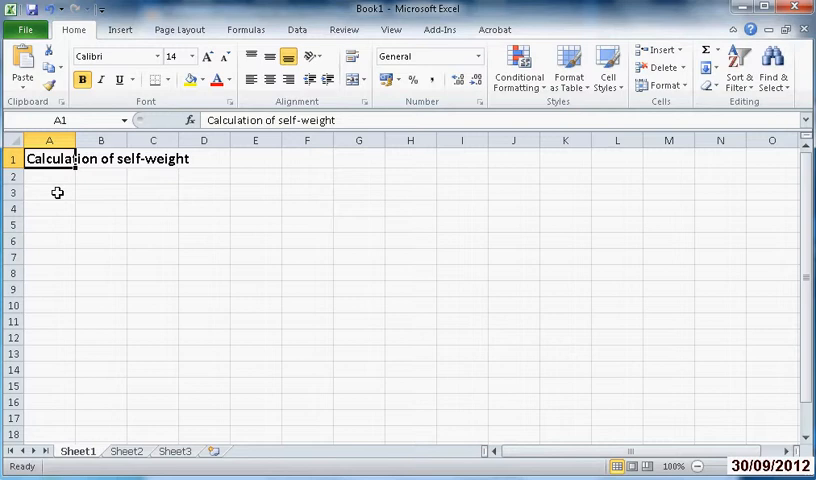
pyautogui.click(48, 192)
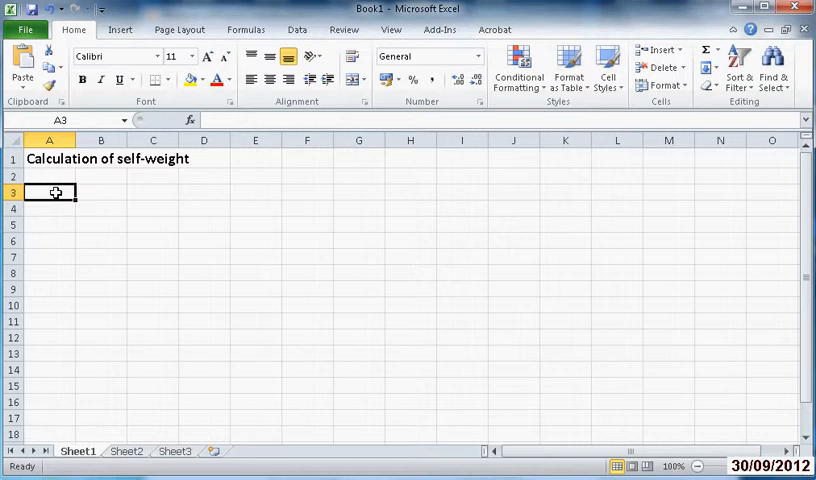
# - Type the label 'Construction part:' in cell A3
pyautogui.write('C')
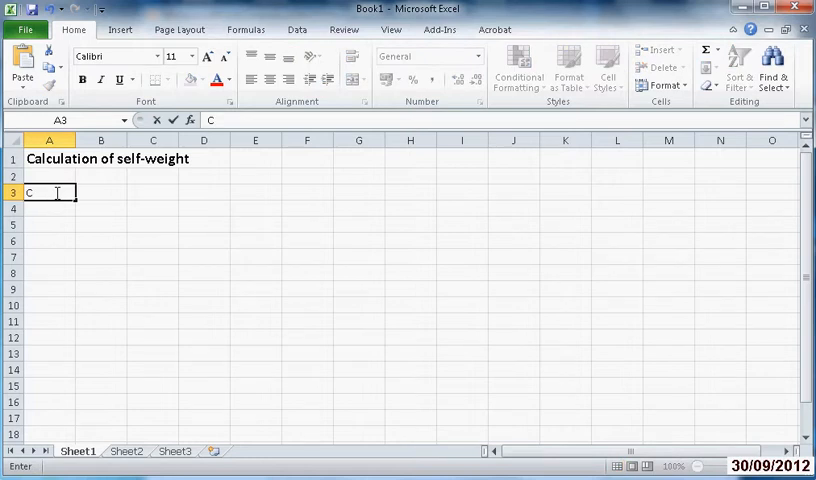
pyautogui.write('onst')
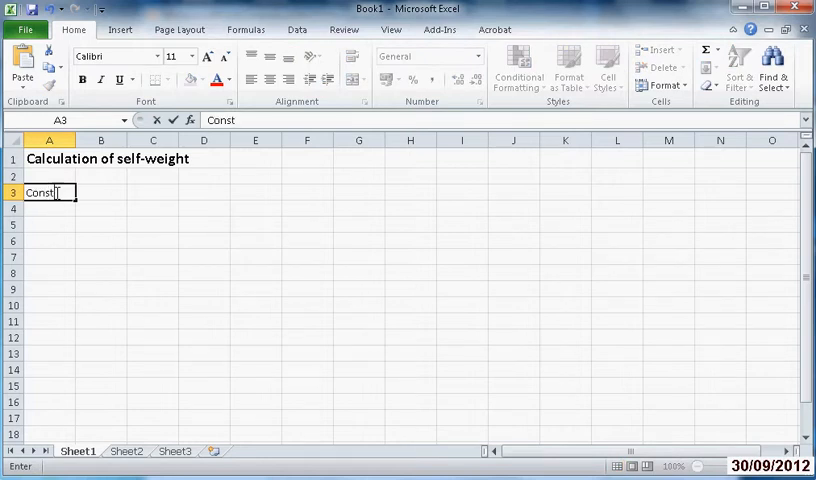
pyautogui.write('ruction')
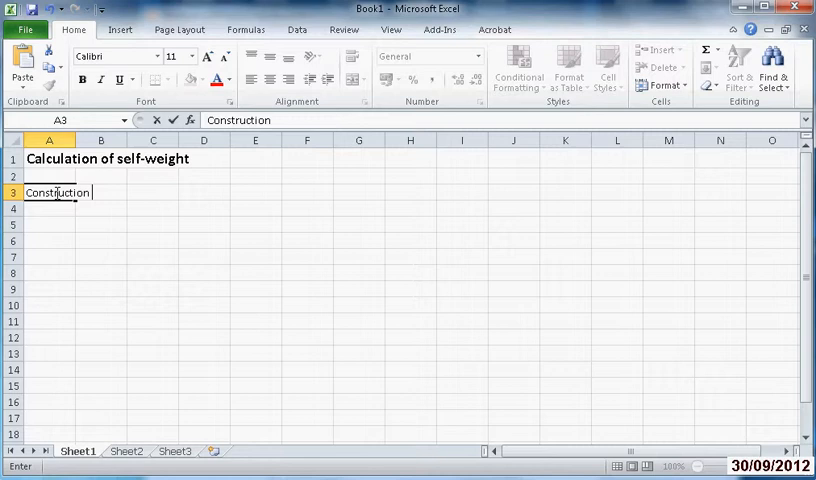
pyautogui.write('part')
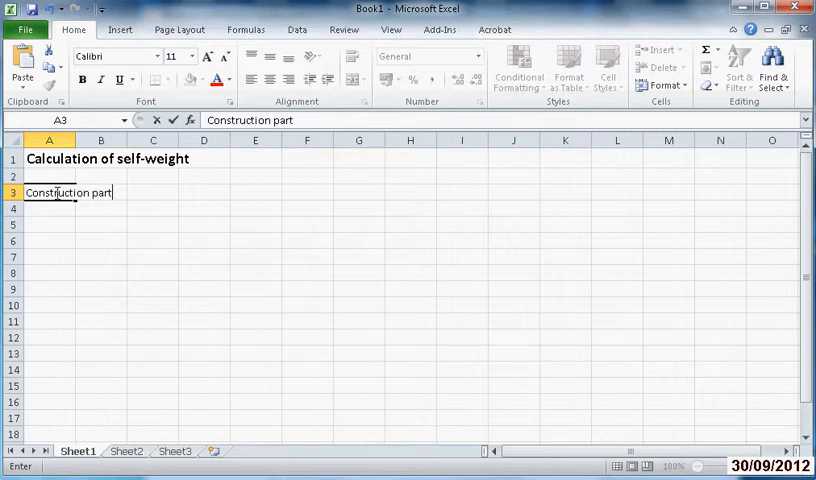
pyautogui.write(':')
pyautogui.click(153, 193)
pyautogui.write('F')
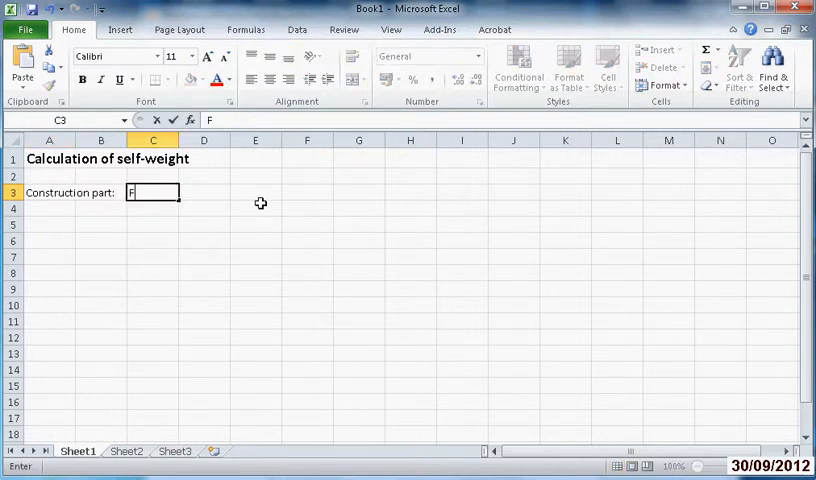
# - Enter 'Floor partition' in C3, correcting the mistyped text
pyautogui.write('loor construct')
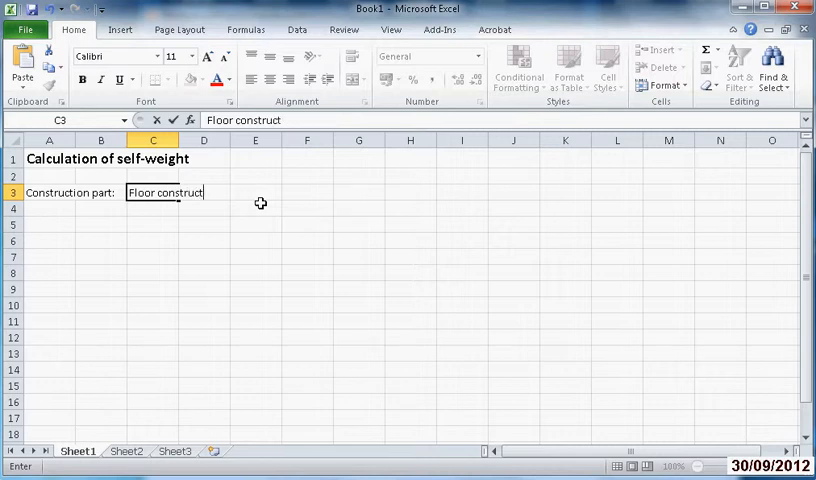
pyautogui.write('io')
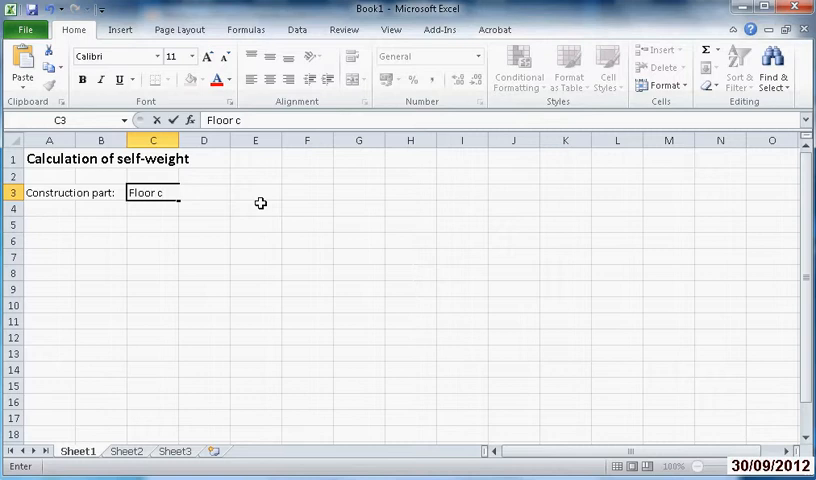
pyautogui.press('BackSpace')
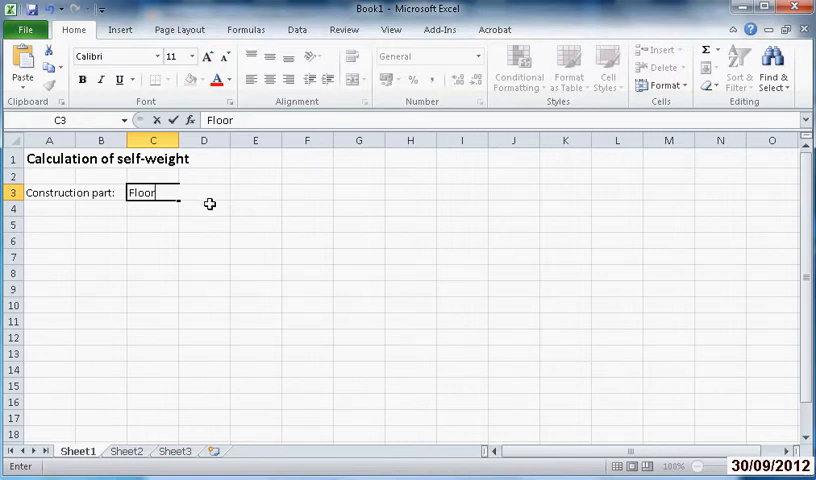
pyautogui.press('Return')
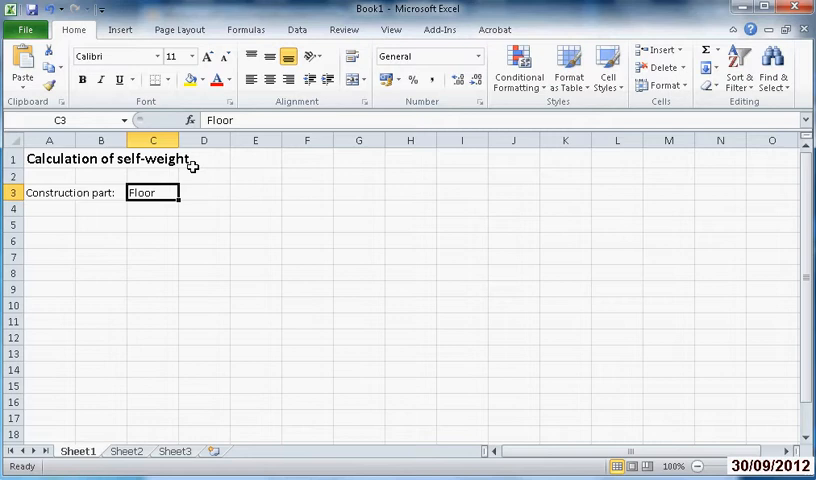
pyautogui.write('part')
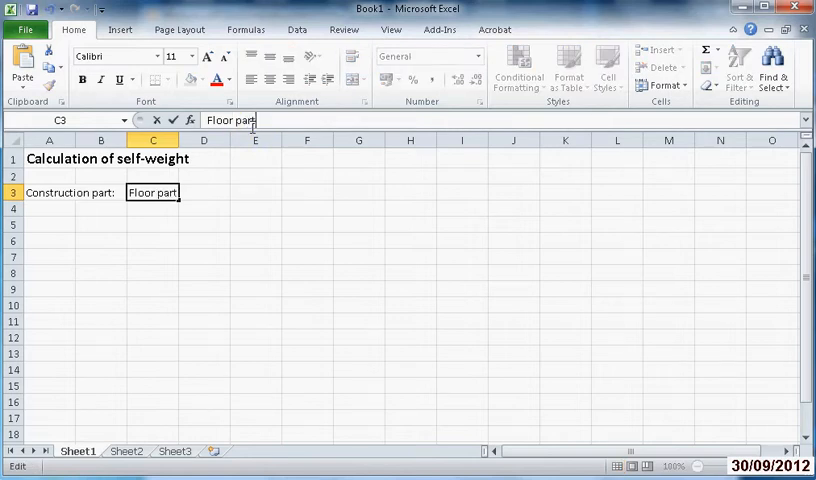
pyautogui.write('ition')
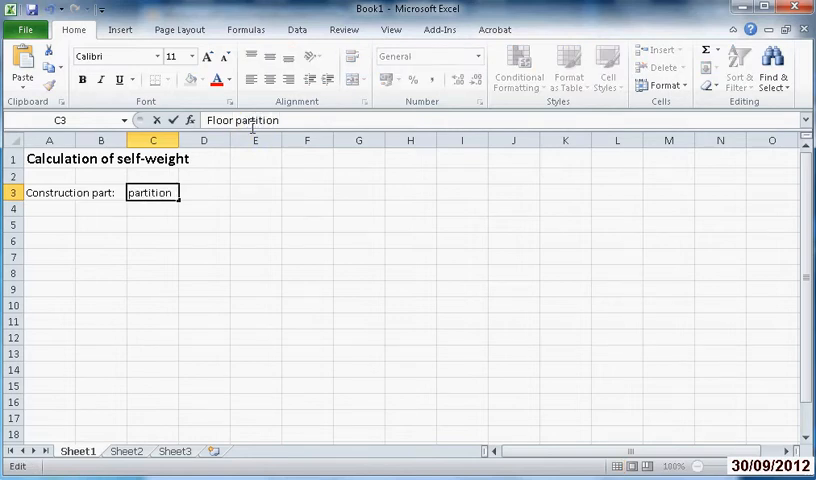
pyautogui.press('Return')
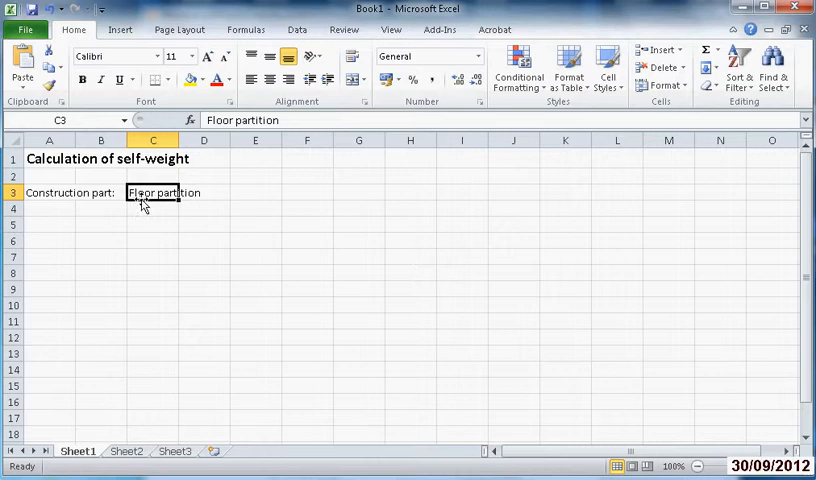
# - Colour the 'Floor partition' text in C3 blue
pyautogui.click(217, 80)
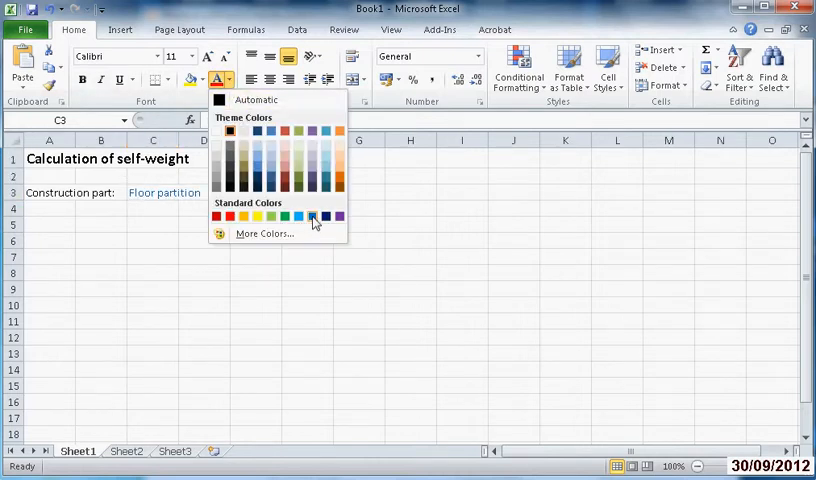
pyautogui.click(203, 224)
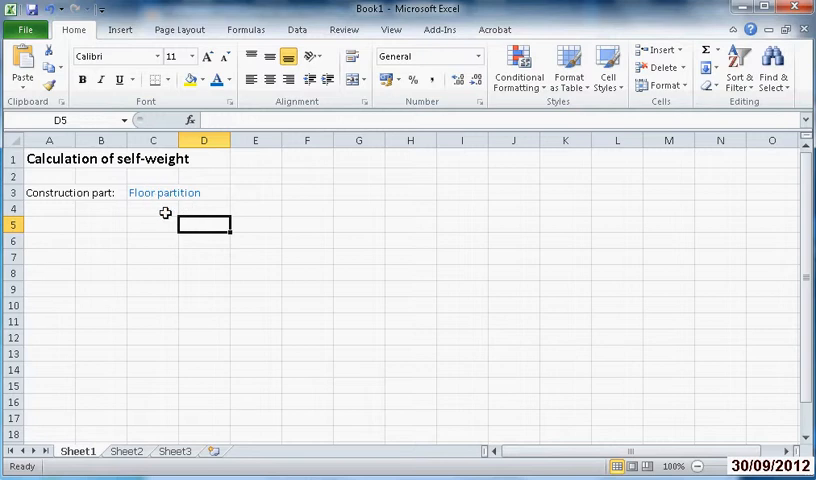
pyautogui.click(49, 224)
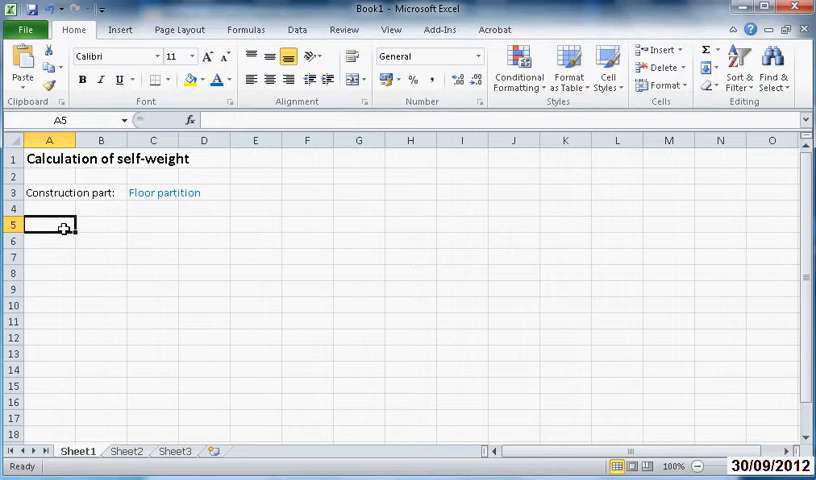
# - Type 'Denomination' into cell A5, then select B5
pyautogui.write('De')
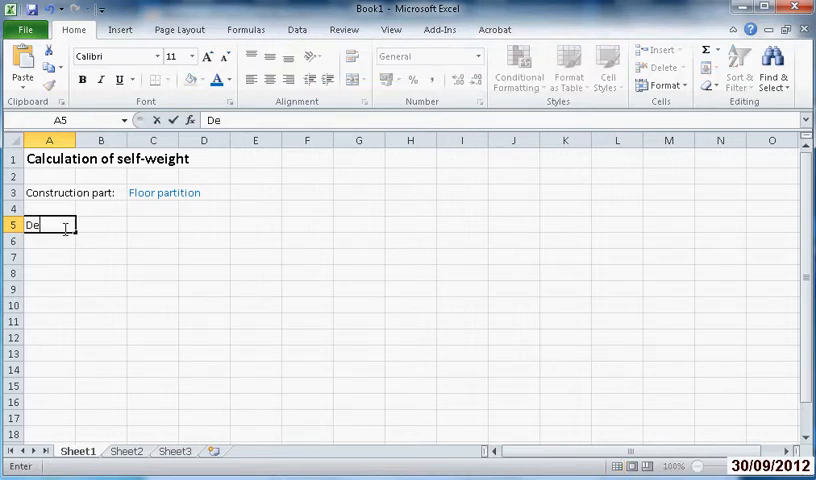
pyautogui.write('nomination')
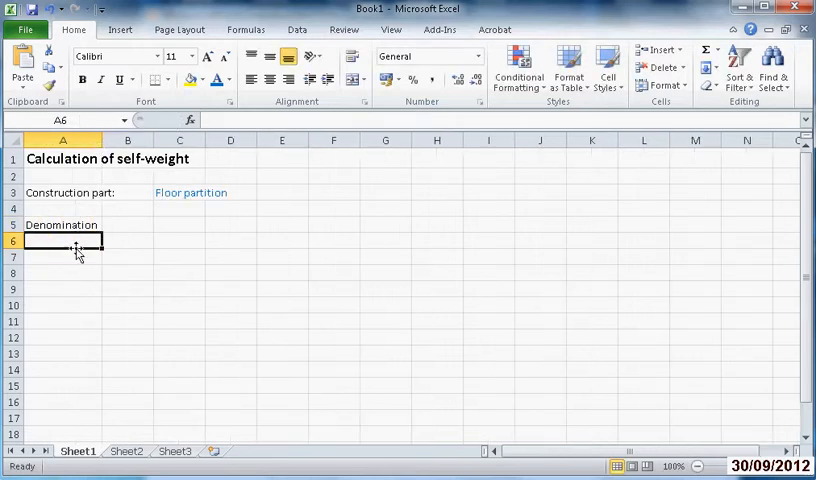
pyautogui.click(62, 225)
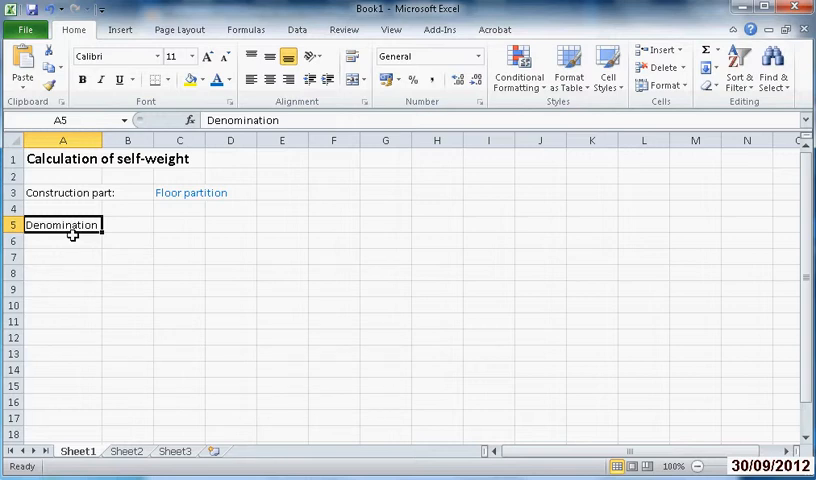
pyautogui.moveTo(73, 238)
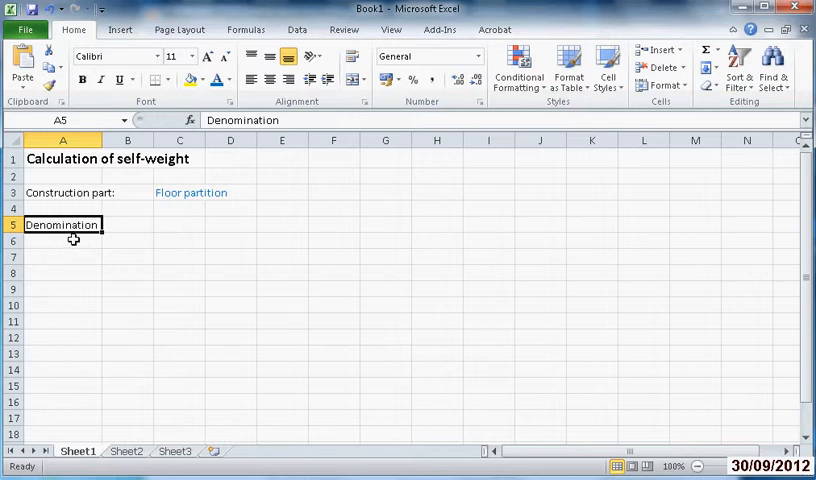
pyautogui.click(127, 224)
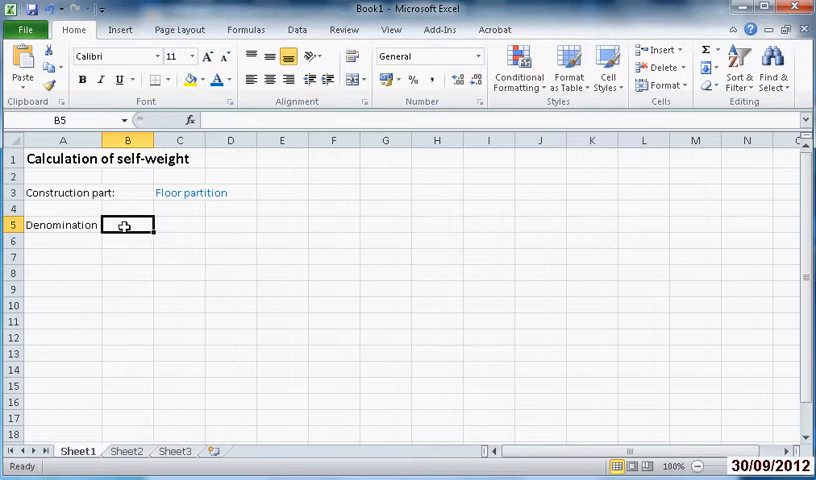
# - Enter 'Proportion' as the B5 header, with column B widened to fit
pyautogui.write('P')
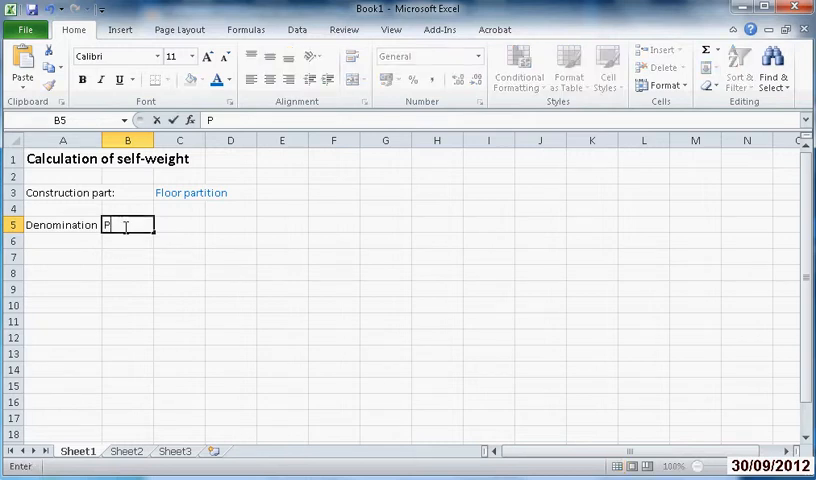
pyautogui.write('roport')
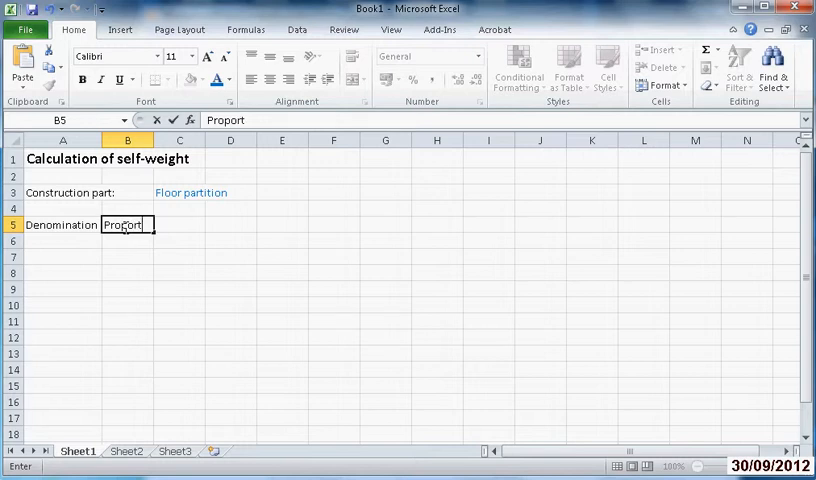
pyautogui.write('ion')
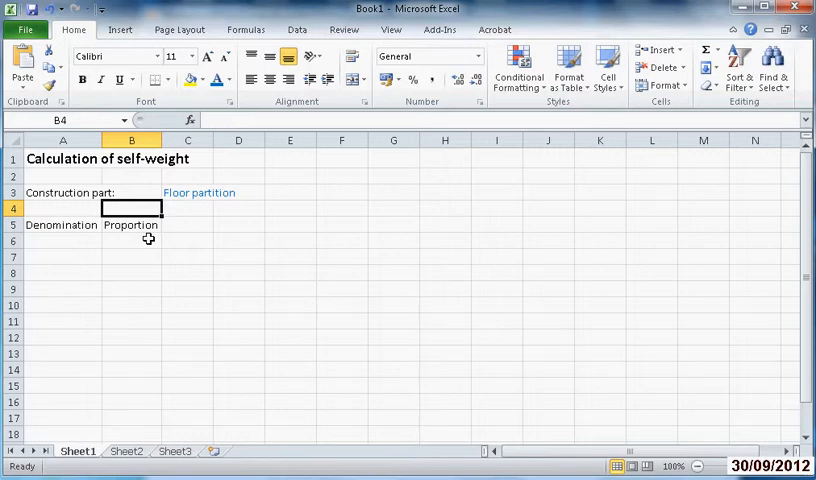
pyautogui.click(187, 224)
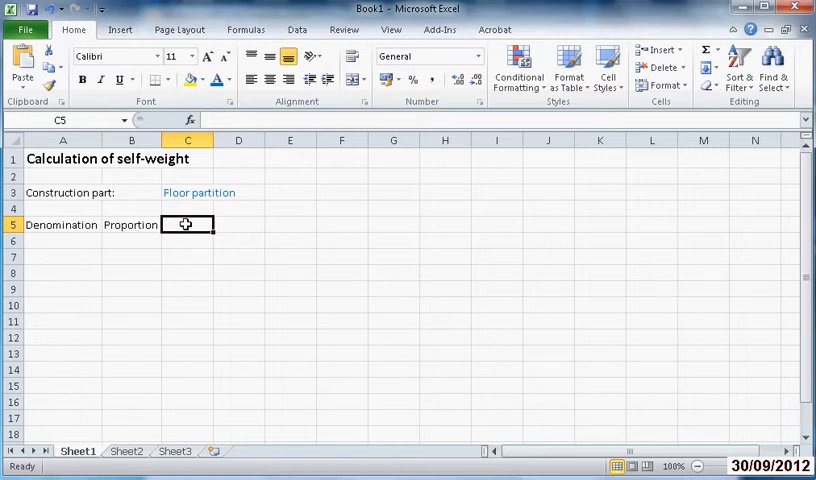
# - Type the thickness header 't [m]' into cell C5
pyautogui.write('t')
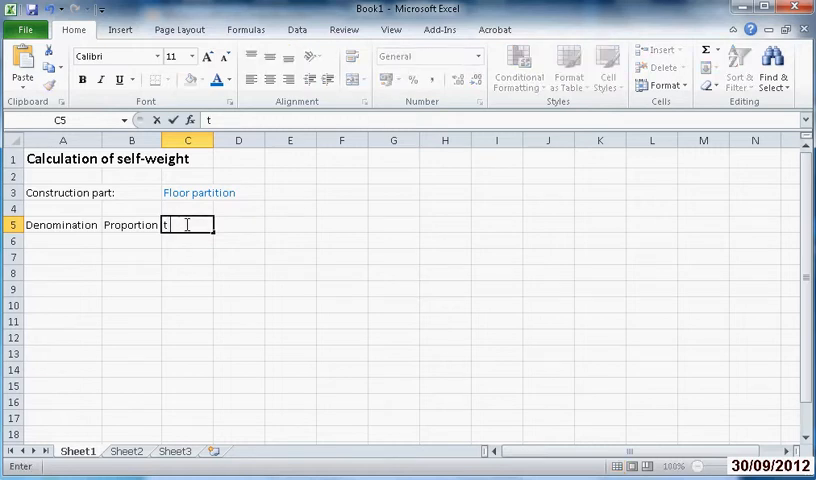
pyautogui.write('m')
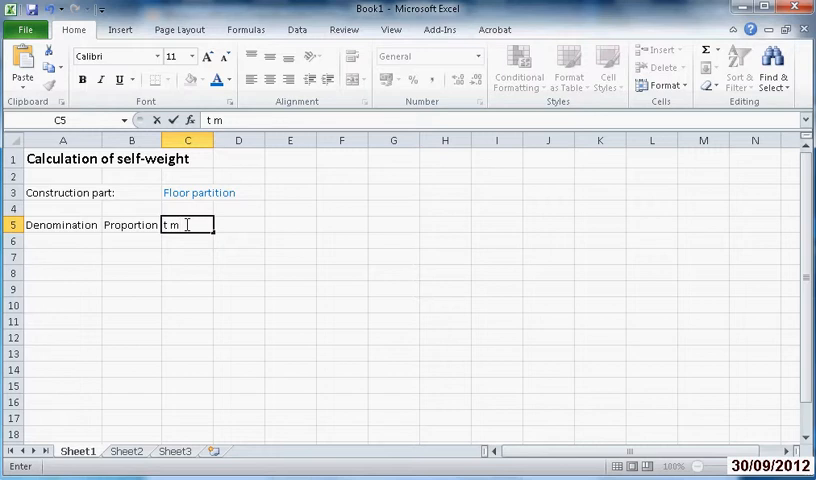
pyautogui.write(']')
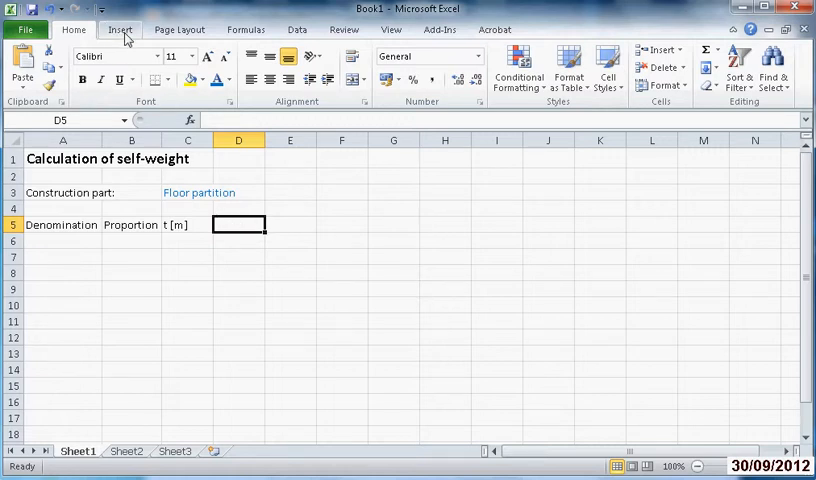
# - Insert a Greek symbol into D5 from the Symbol dialog, followed by '[kN/m3]'
pyautogui.click(119, 29)
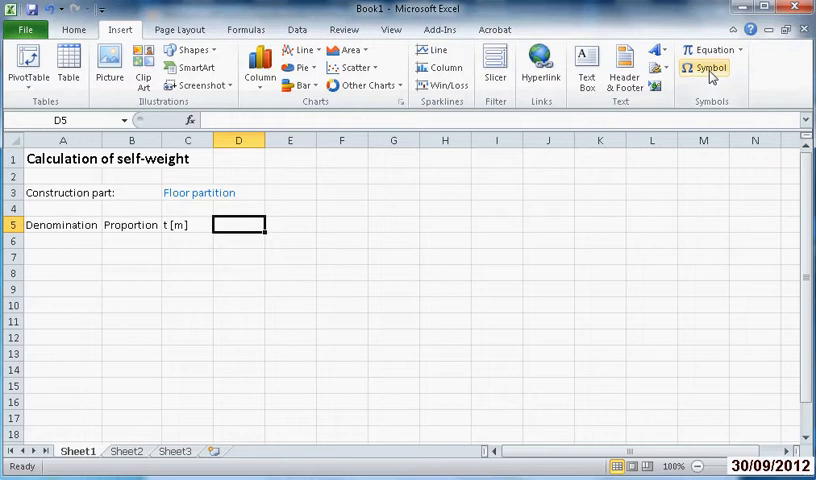
pyautogui.click(710, 67)
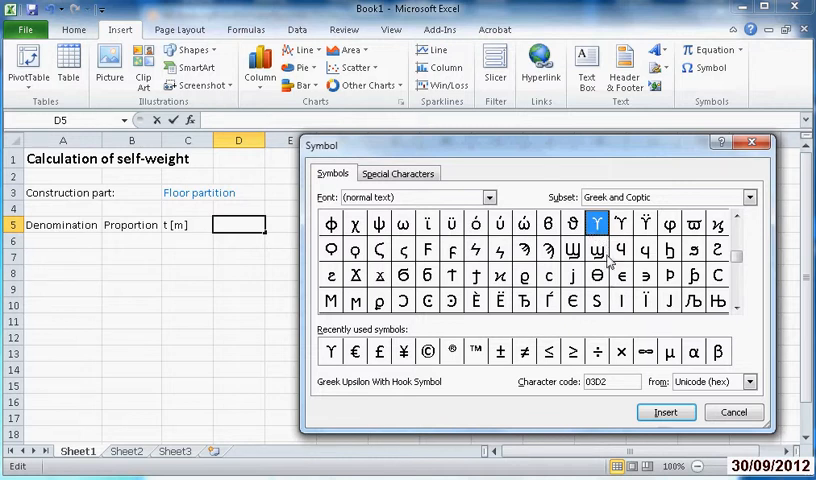
pyautogui.click(665, 412)
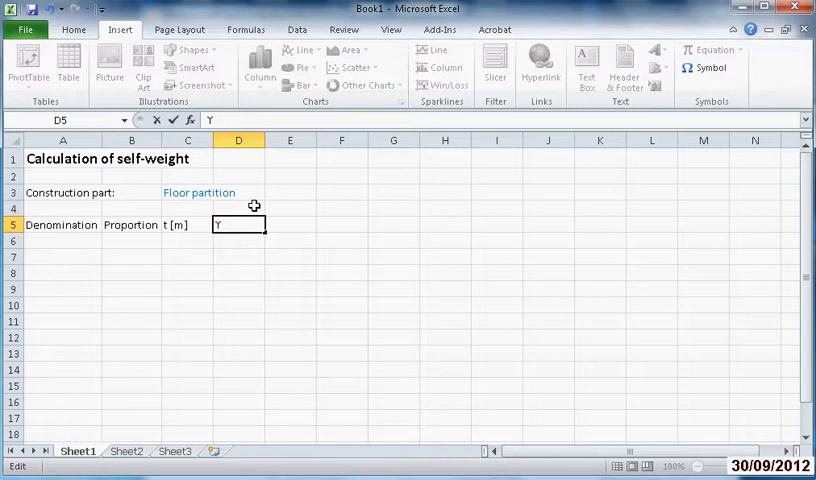
pyautogui.write('[k')
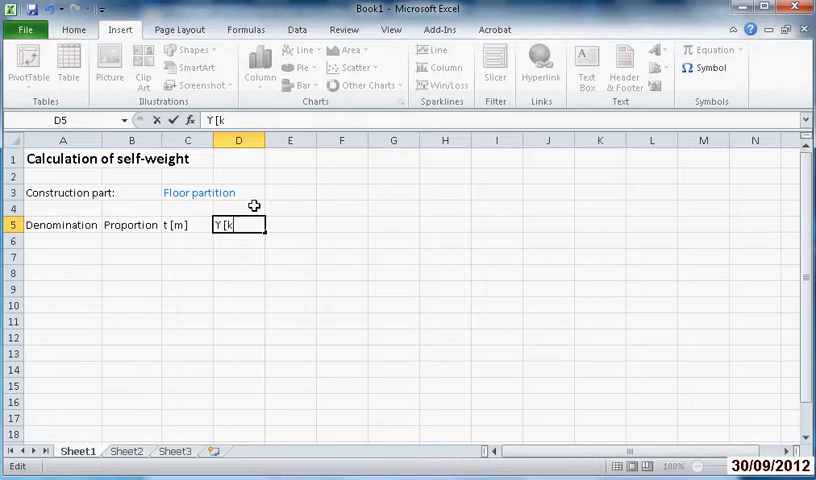
pyautogui.write('N/m3')
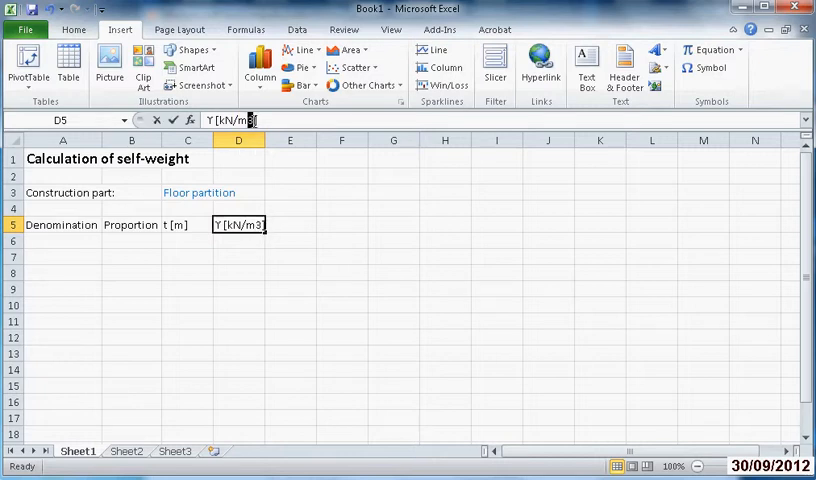
# - Superscript the 3 in D5's 'kN/m3' through Format Cells
pyautogui.rightClick(238, 224)
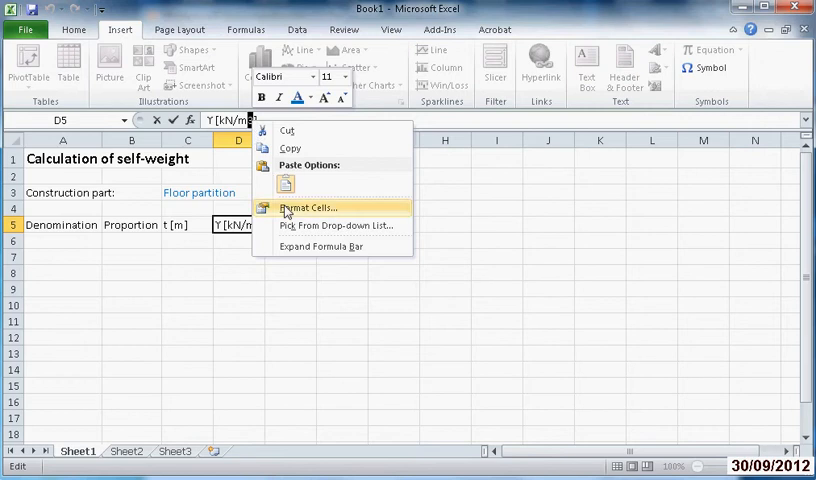
pyautogui.click(308, 208)
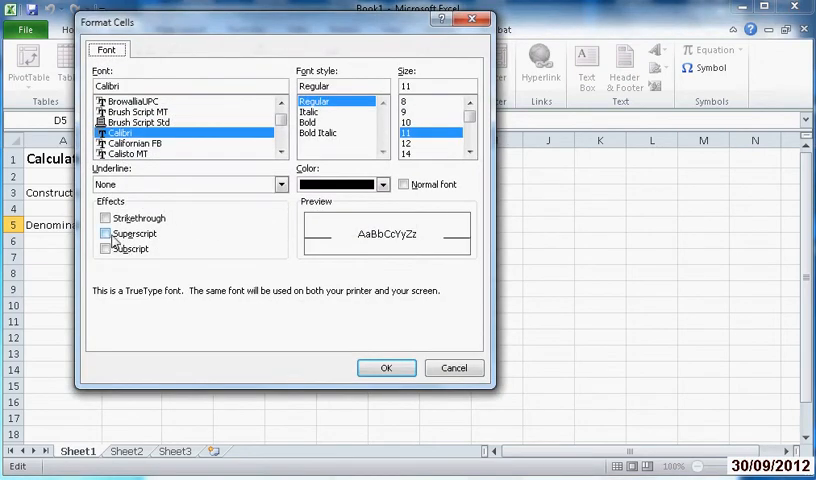
pyautogui.click(106, 233)
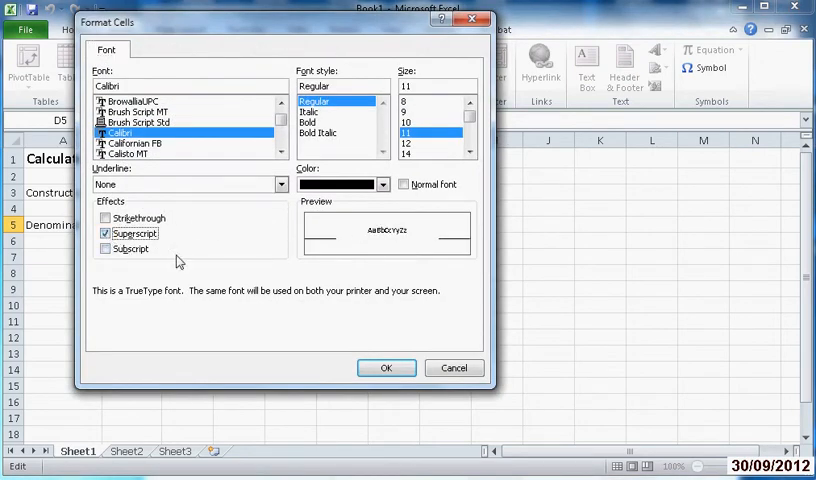
pyautogui.click(387, 368)
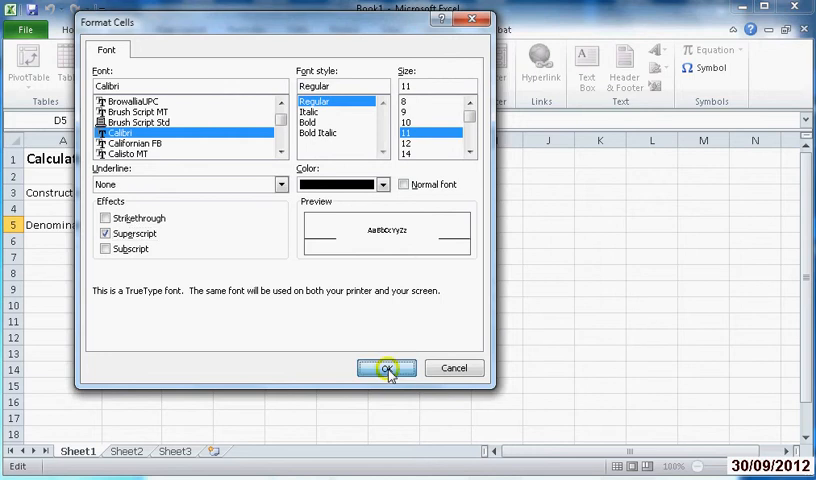
pyautogui.click(388, 368)
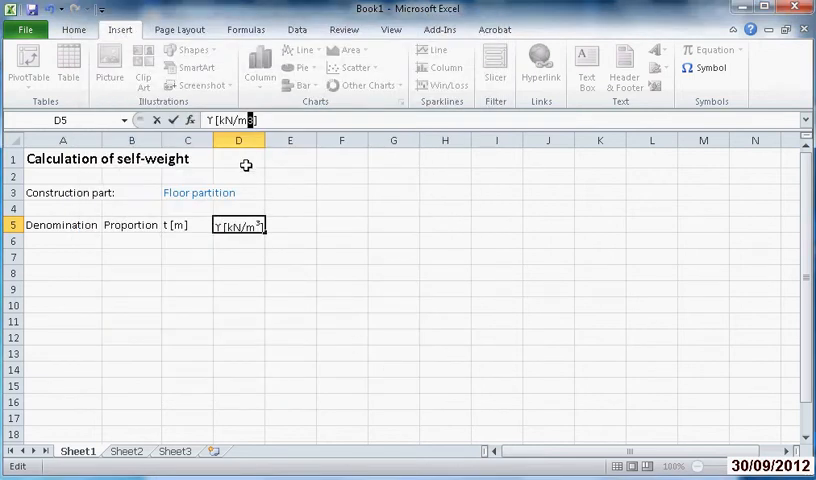
pyautogui.moveTo(285, 75)
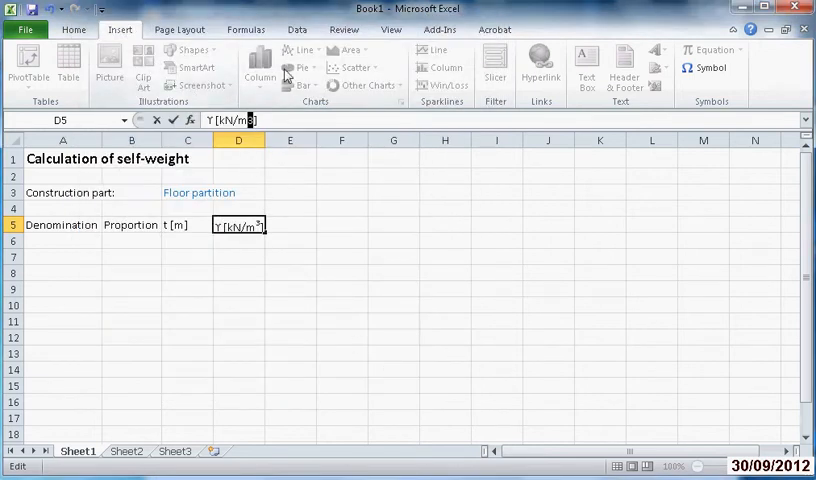
pyautogui.moveTo(311, 218)
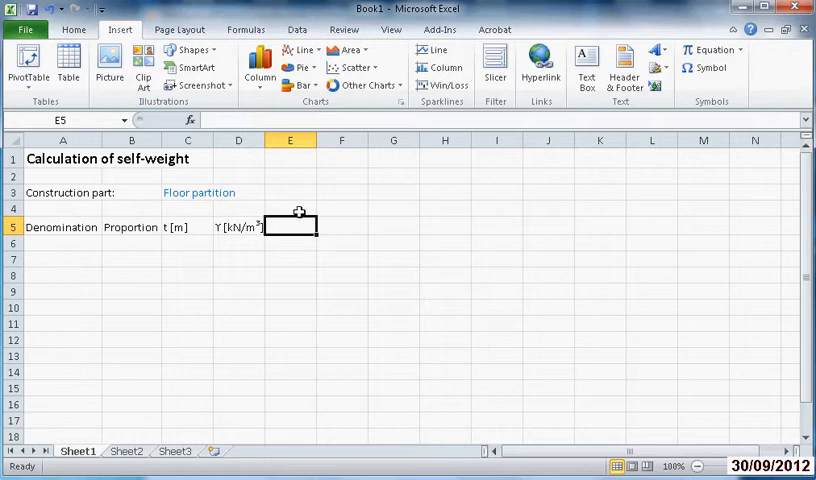
pyautogui.moveTo(301, 224)
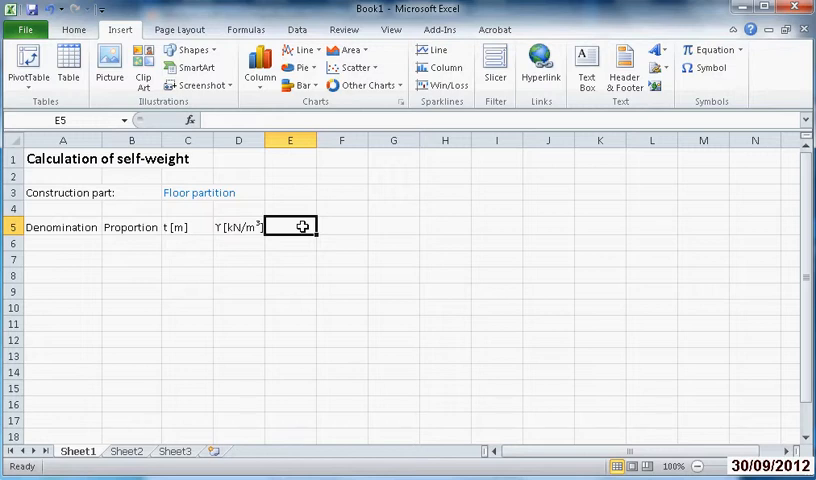
# - Type the header 'gk [kN/m2]' into cell E5
pyautogui.write('gk')
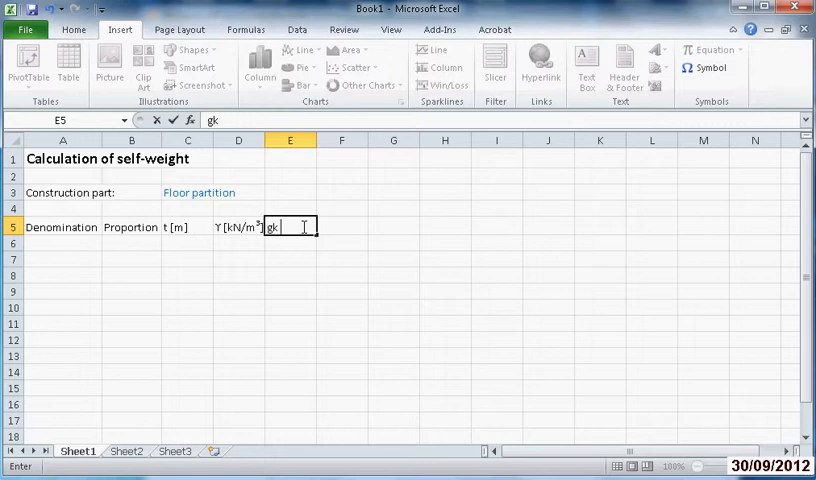
pyautogui.write('[kN/m')
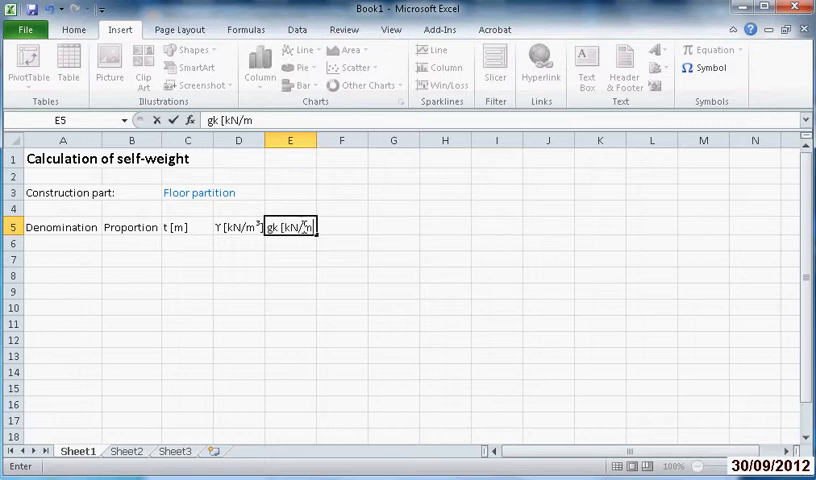
pyautogui.write('2]')
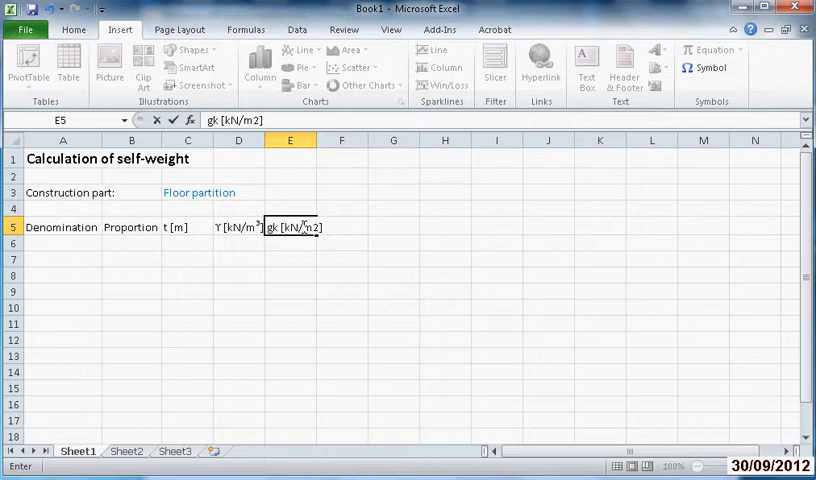
pyautogui.press('Return')
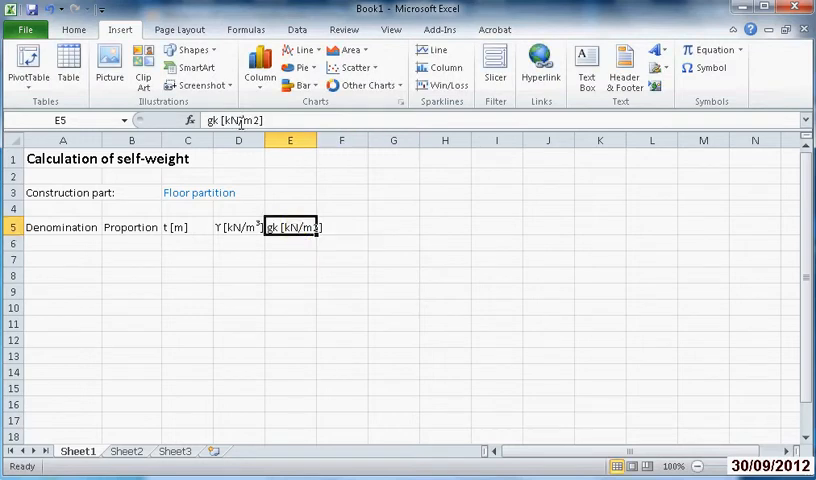
# - Format the E5 header so the 2 is superscript and the k subscript
pyautogui.doubleClick(291, 227)
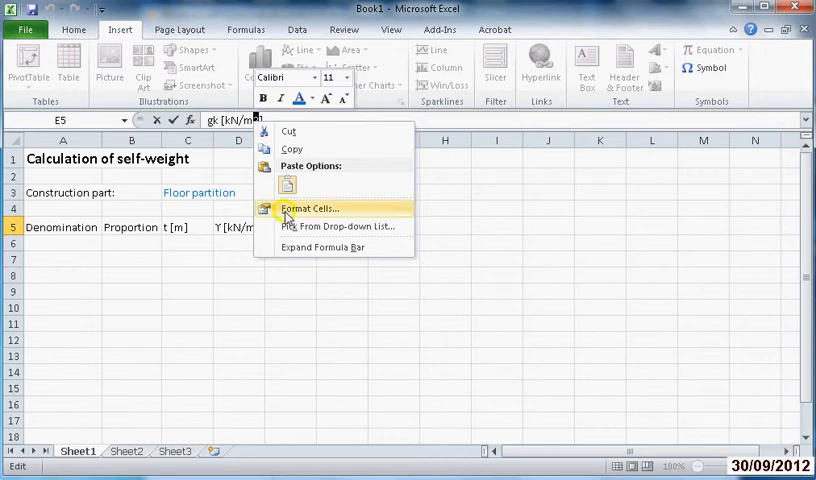
pyautogui.click(310, 208)
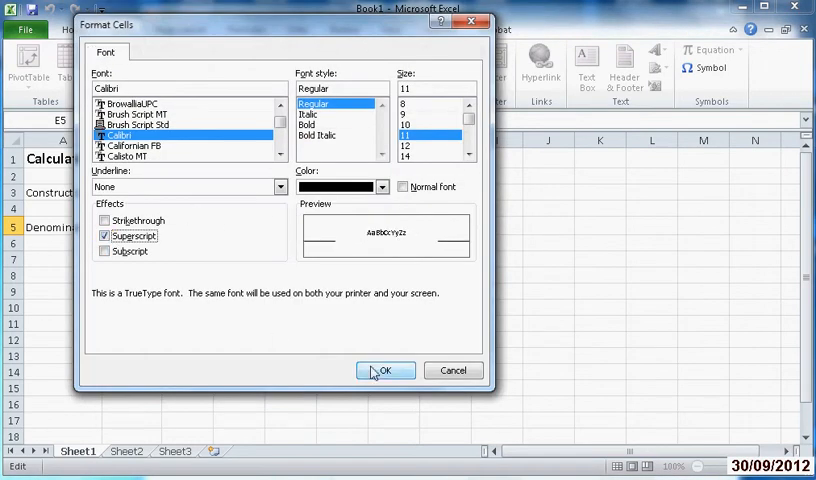
pyautogui.click(385, 370)
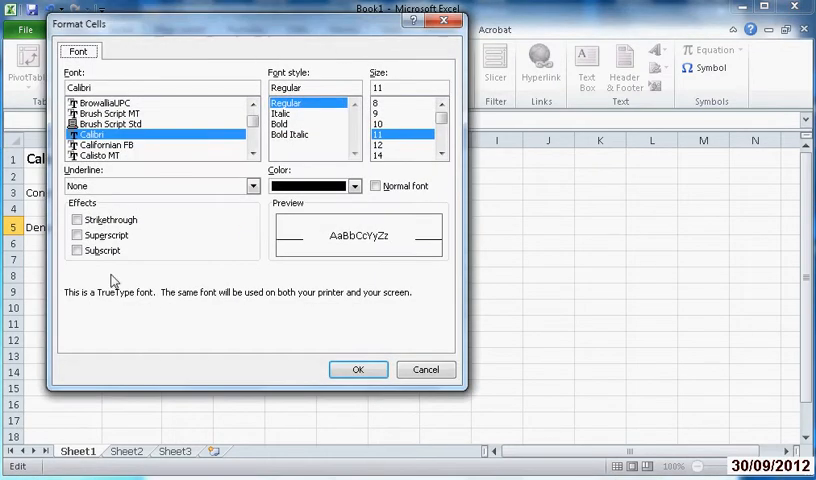
pyautogui.click(358, 369)
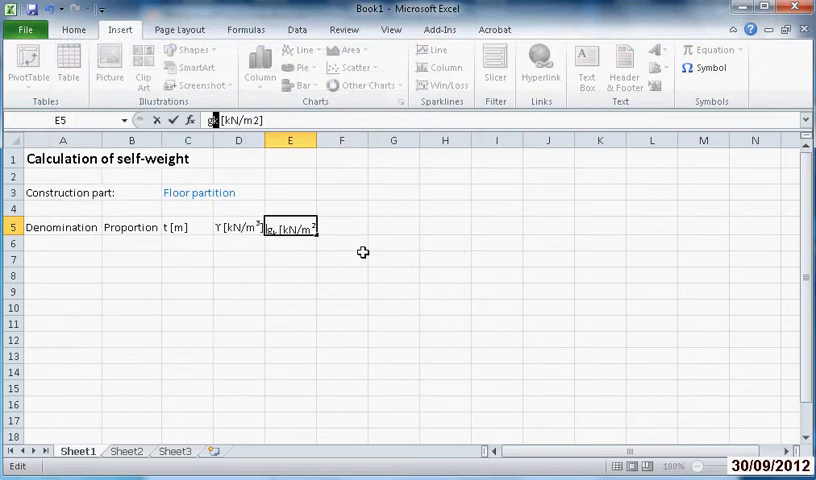
pyautogui.click(341, 251)
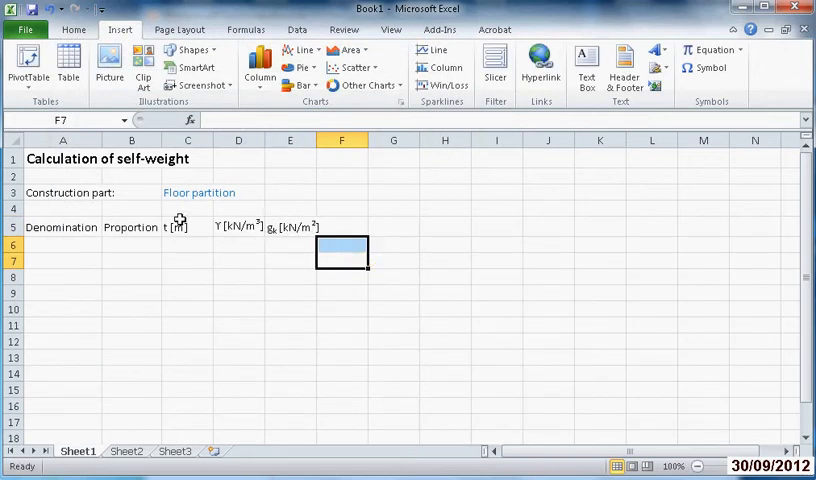
# - Widen column A for the row labels and widen columns B through E together
pyautogui.click(62, 140)
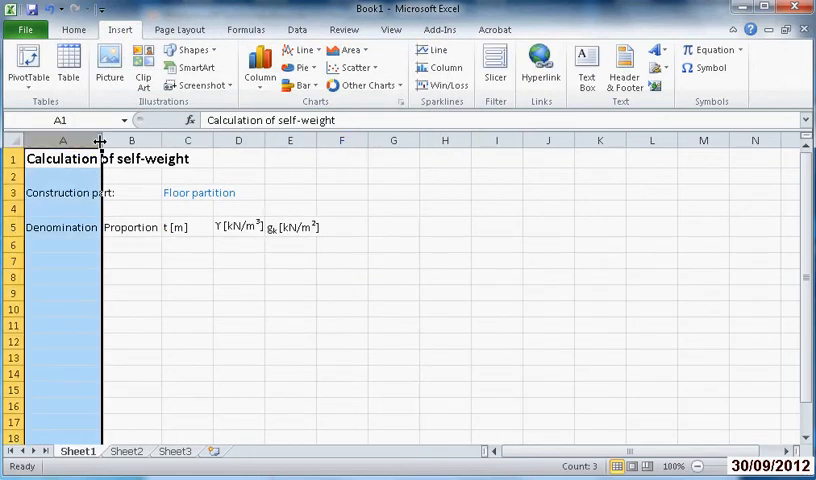
pyautogui.moveTo(100, 140); pyautogui.dragTo(153, 140)
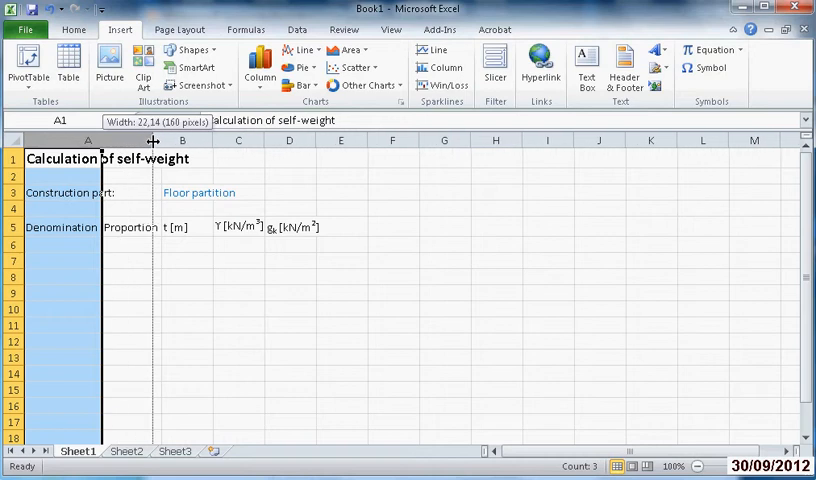
pyautogui.moveTo(153, 140); pyautogui.dragTo(175, 140)
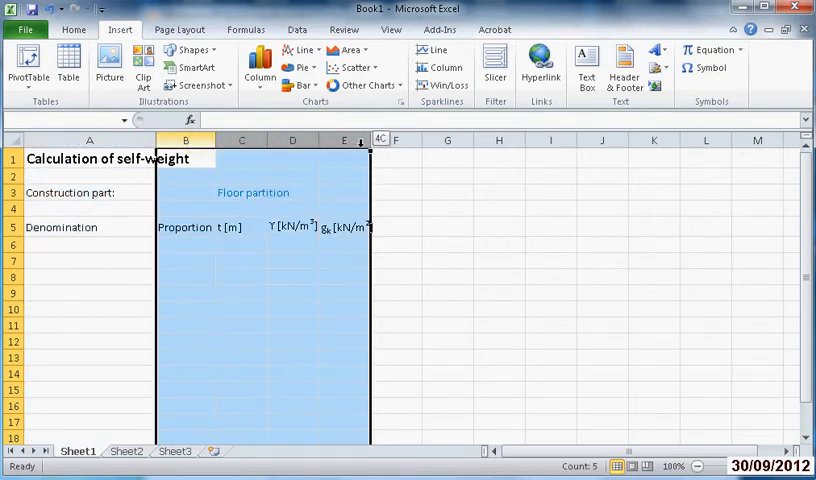
pyautogui.click(185, 158)
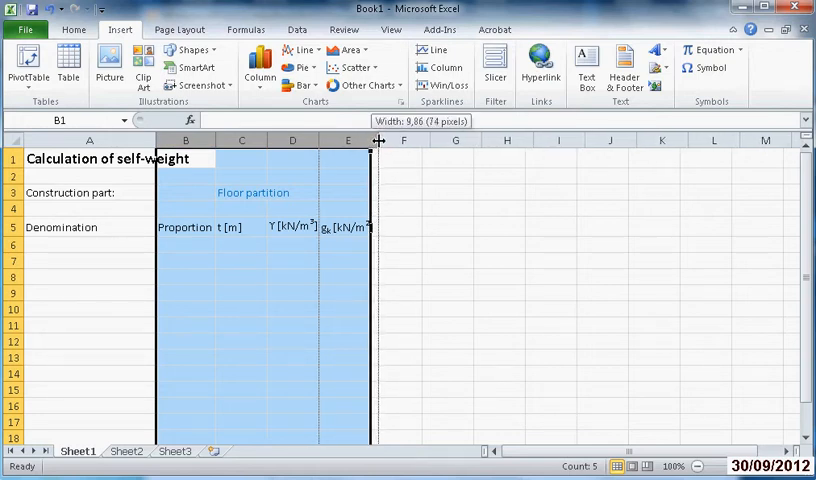
pyautogui.moveTo(378, 140); pyautogui.dragTo(395, 140)
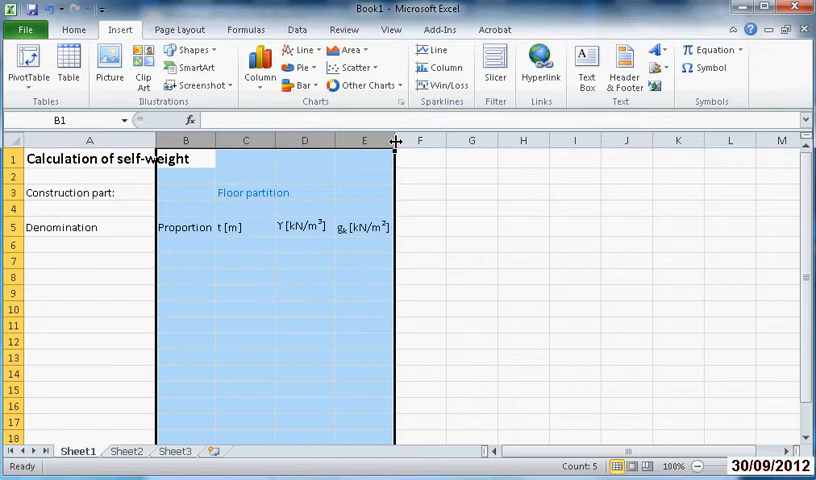
pyautogui.moveTo(395, 140); pyautogui.dragTo(415, 140)
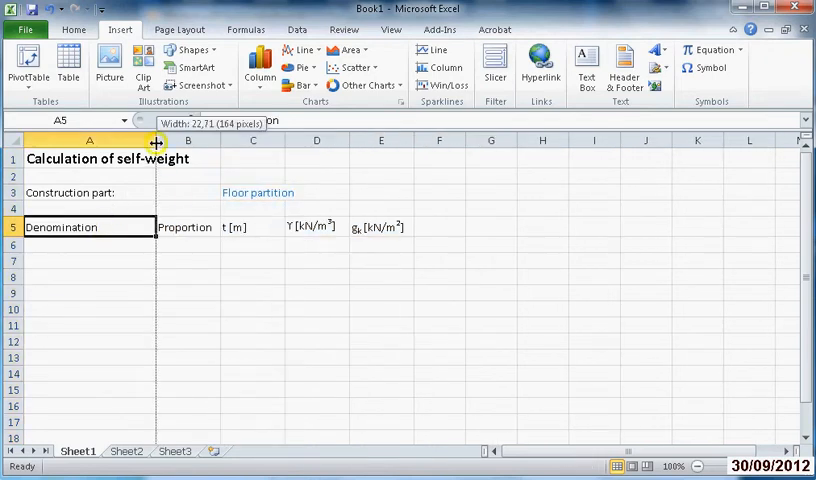
pyautogui.moveTo(156, 140); pyautogui.dragTo(178, 140)
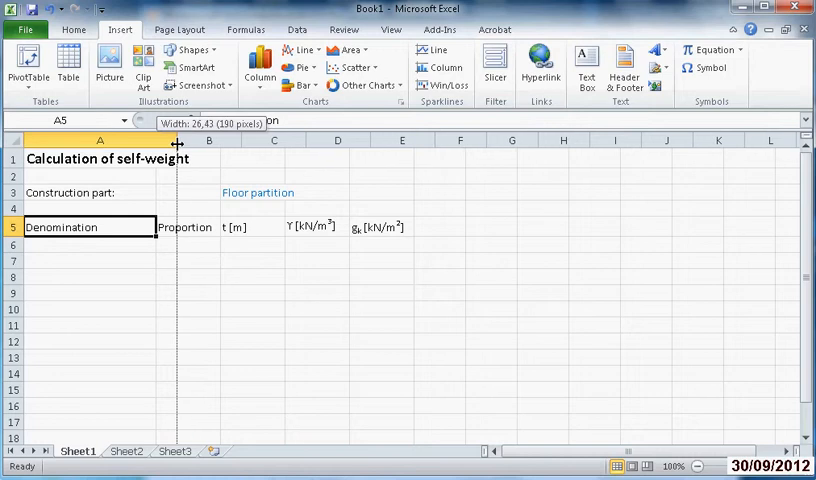
pyautogui.click(273, 192)
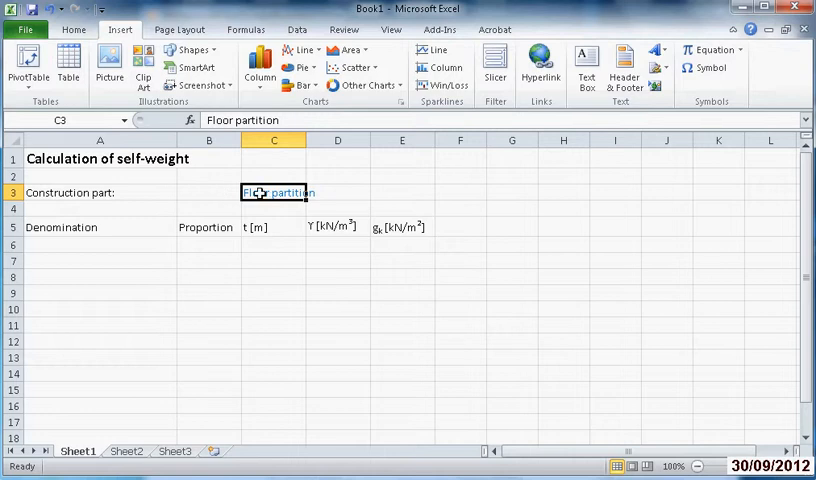
# - Move the Floor partition entry from C3 into B3 beside Construction part
pyautogui.press('ctrl+c')
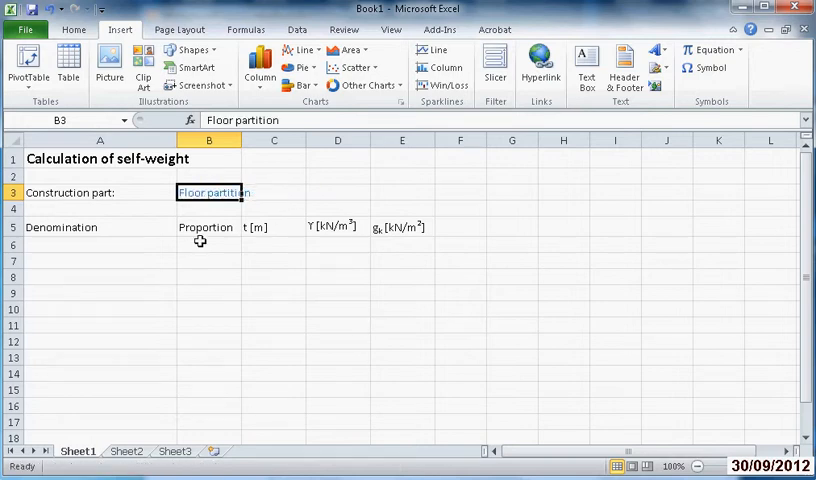
pyautogui.moveTo(77, 227)
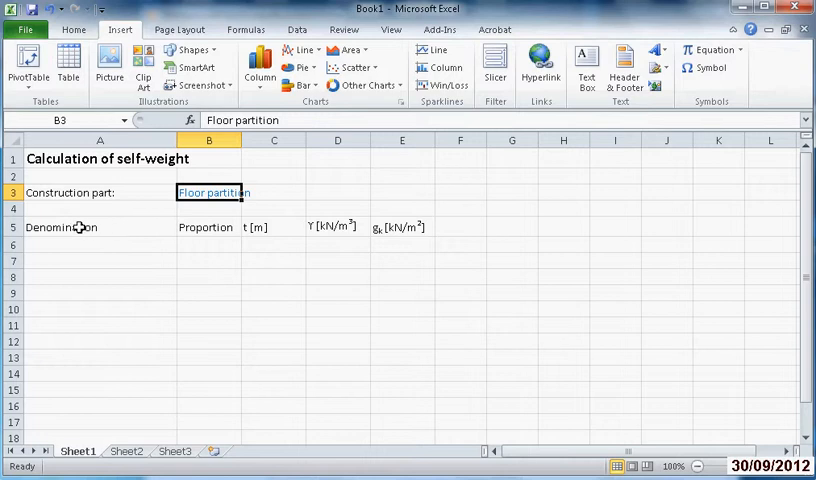
pyautogui.click(99, 227)
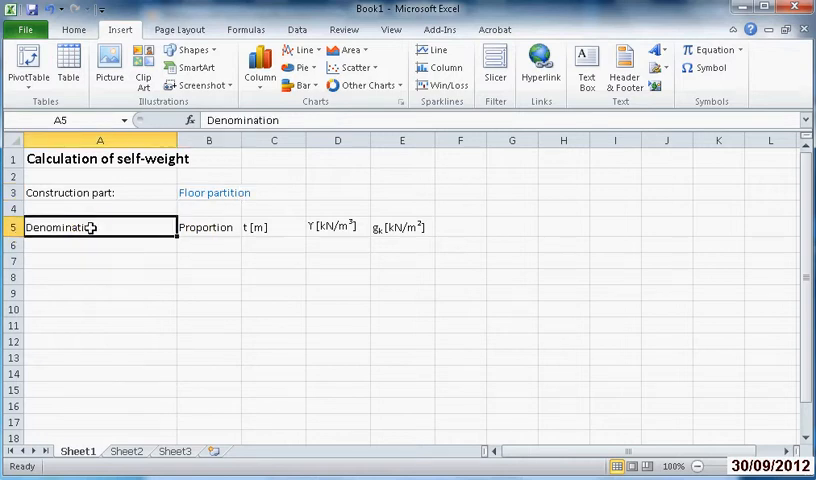
pyautogui.moveTo(390, 222)
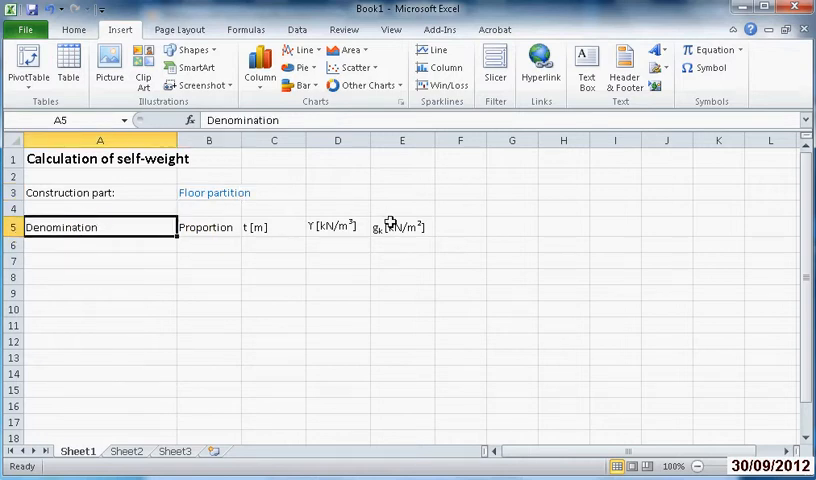
# - Make the A5:E5 headers (Denomination to gk) bold with a light blue fill
pyautogui.moveTo(100, 227); pyautogui.dragTo(273, 227)
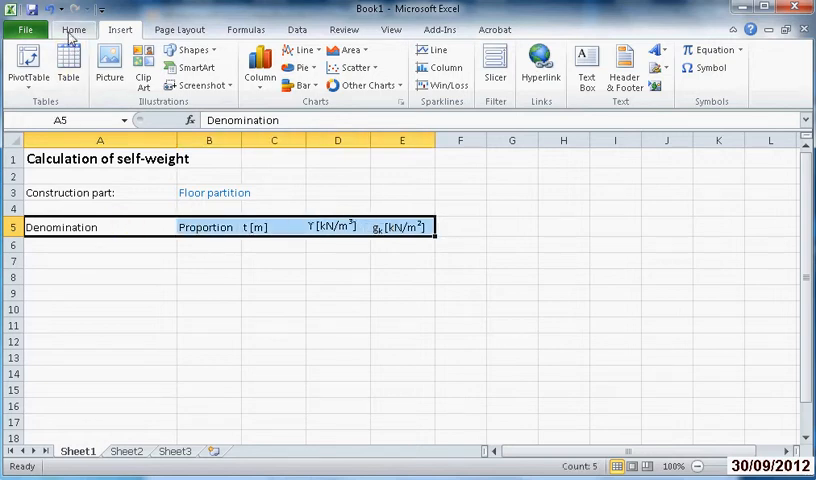
pyautogui.click(74, 29)
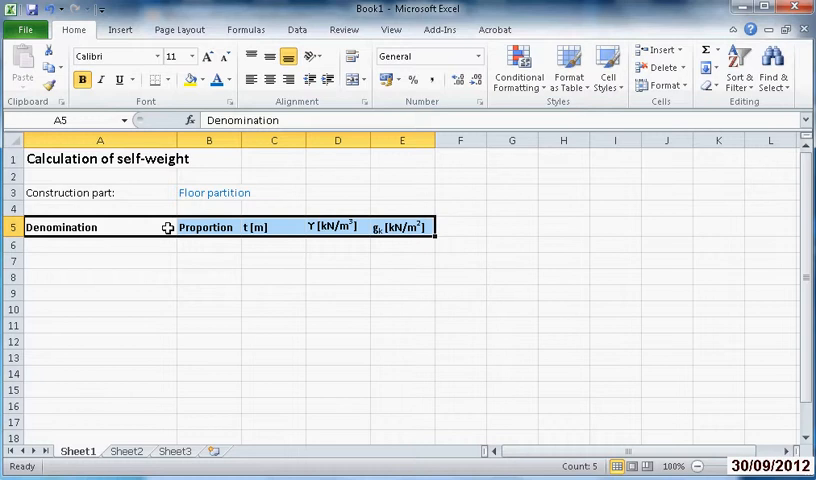
pyautogui.rightClick(100, 227)
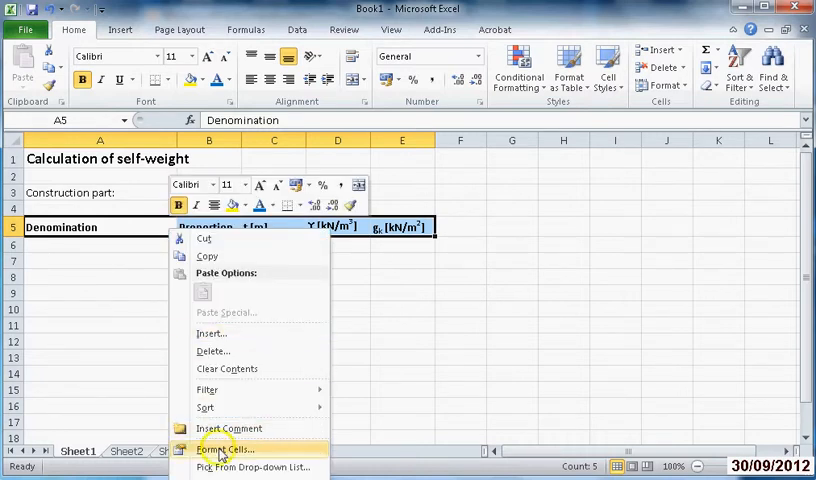
pyautogui.click(225, 449)
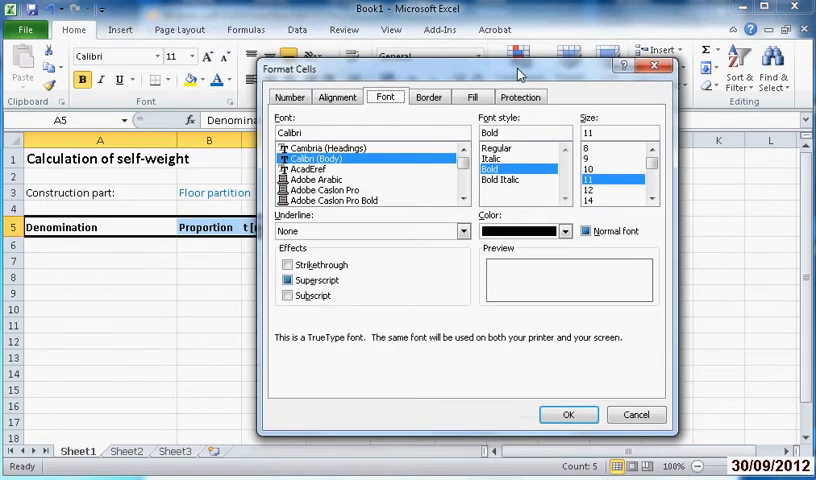
pyautogui.click(473, 99)
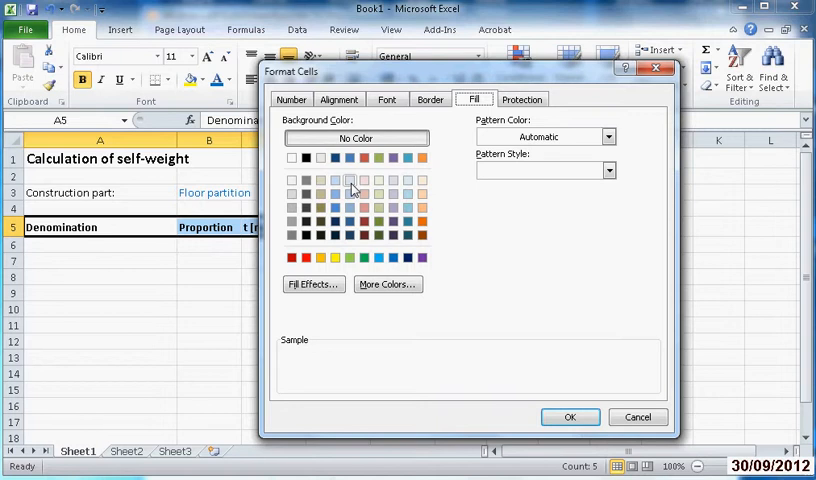
pyautogui.click(349, 181)
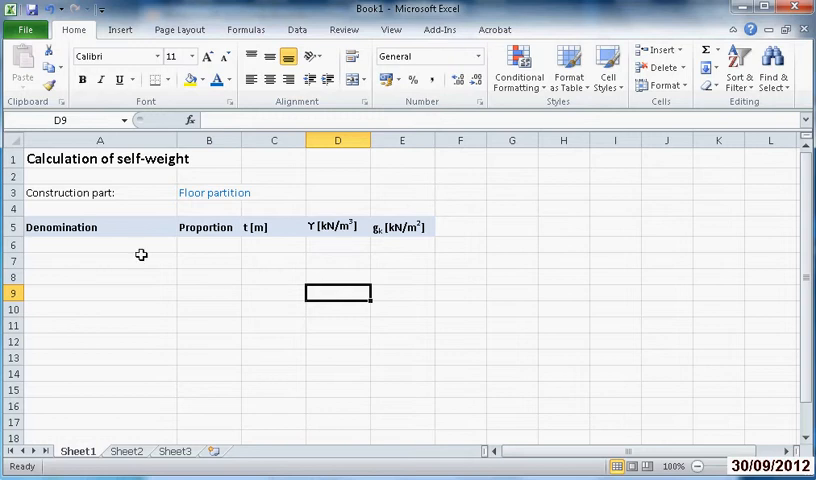
pyautogui.click(99, 245)
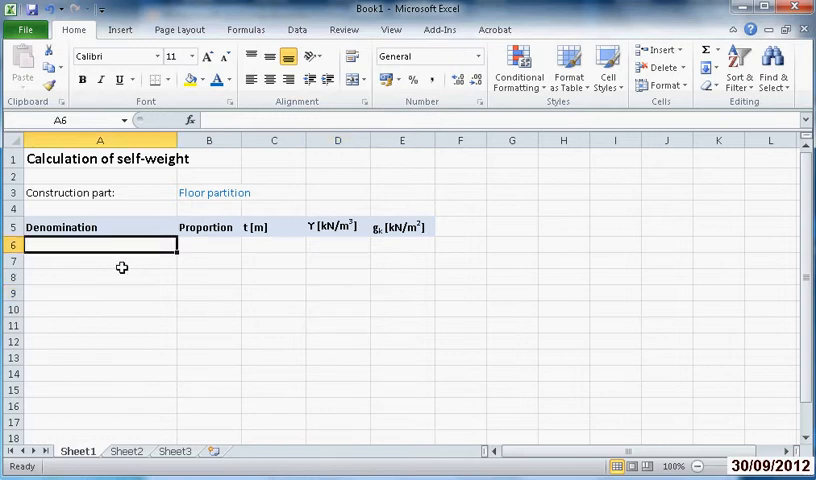
# - Add a bottom border under row 10 across columns A to E
pyautogui.click(107, 259)
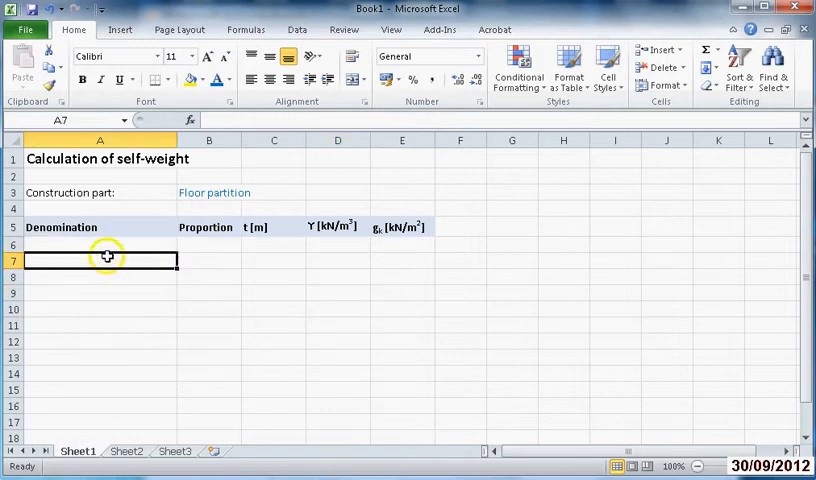
pyautogui.click(100, 245)
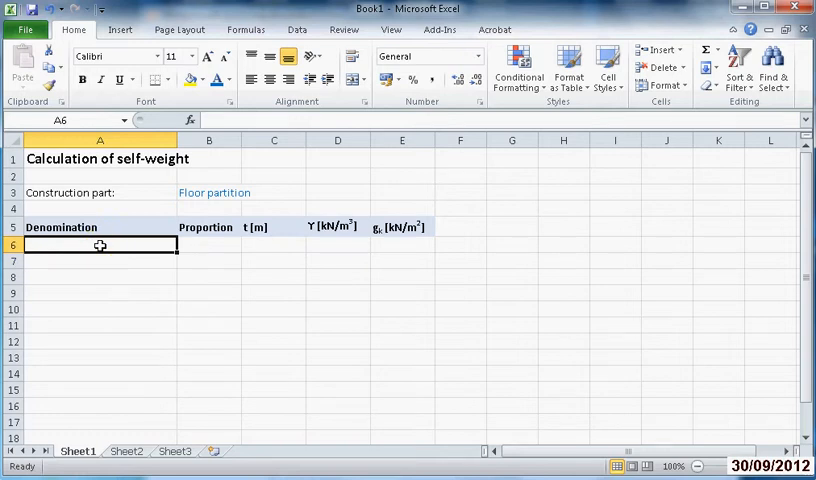
pyautogui.click(99, 277)
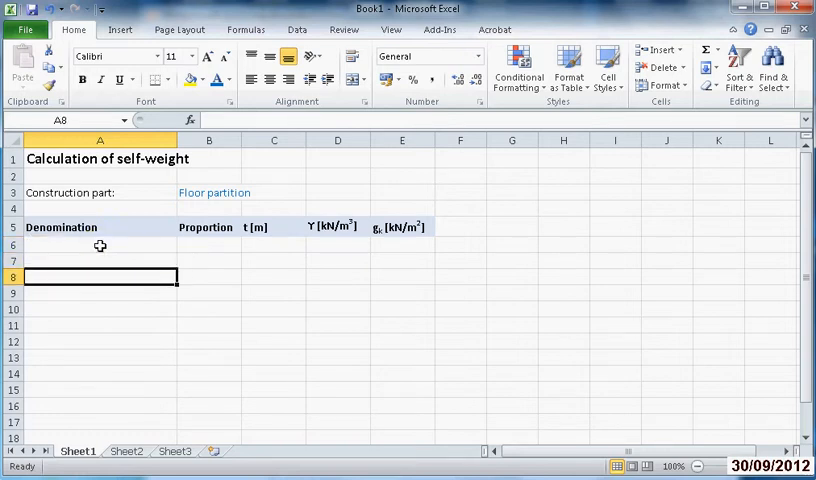
pyautogui.click(145, 309)
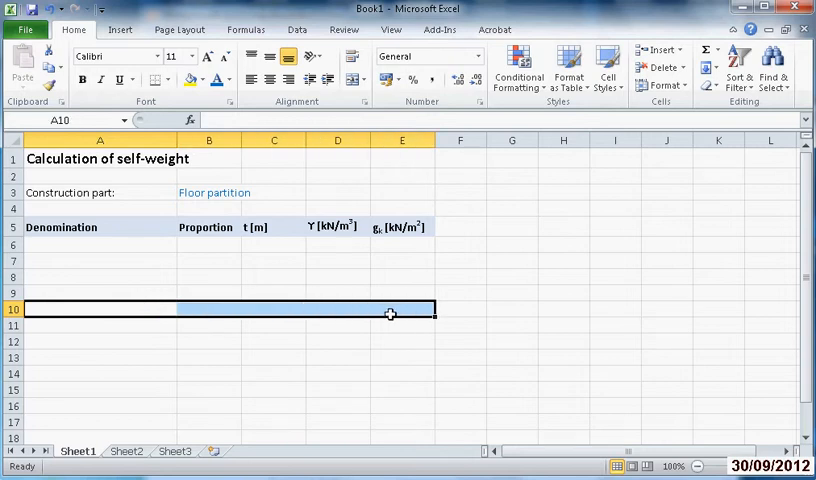
pyautogui.moveTo(156, 80)
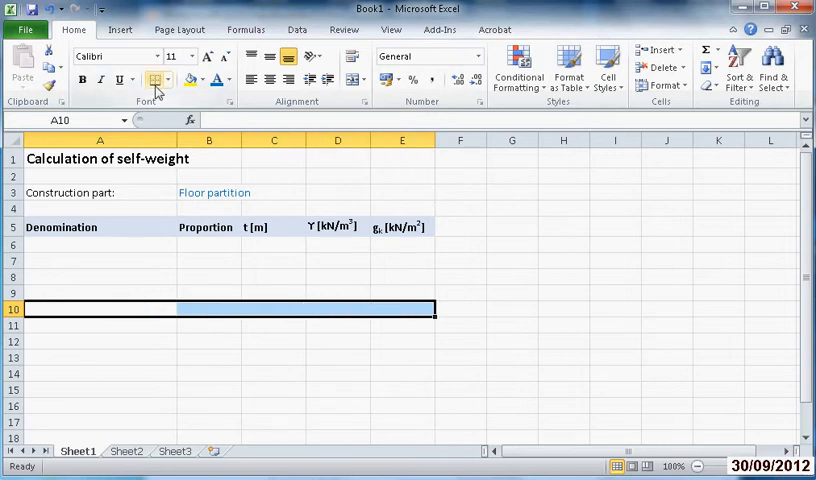
pyautogui.moveTo(156, 80)
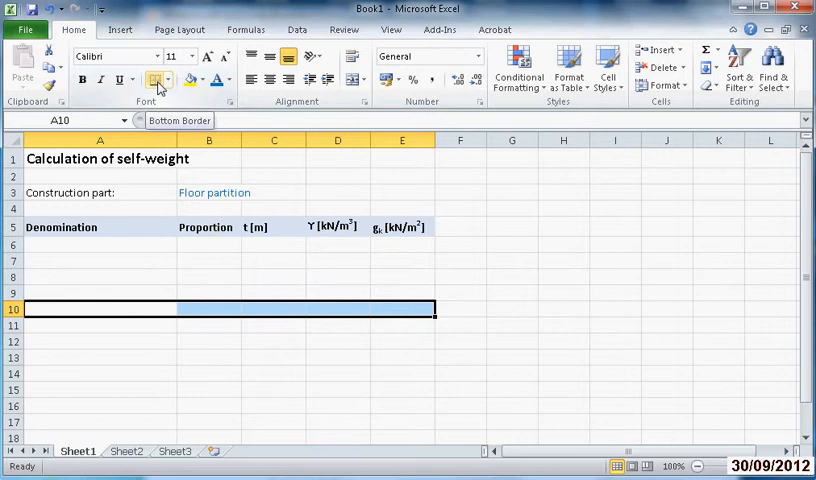
pyautogui.click(168, 80)
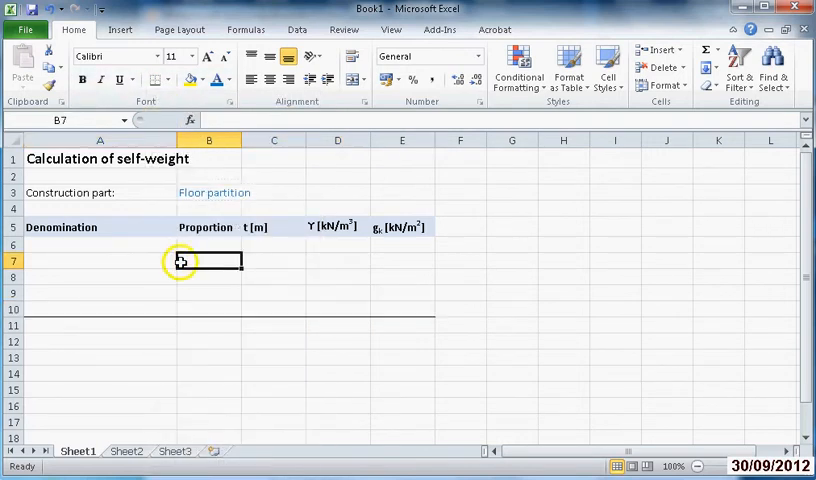
pyautogui.moveTo(170, 303)
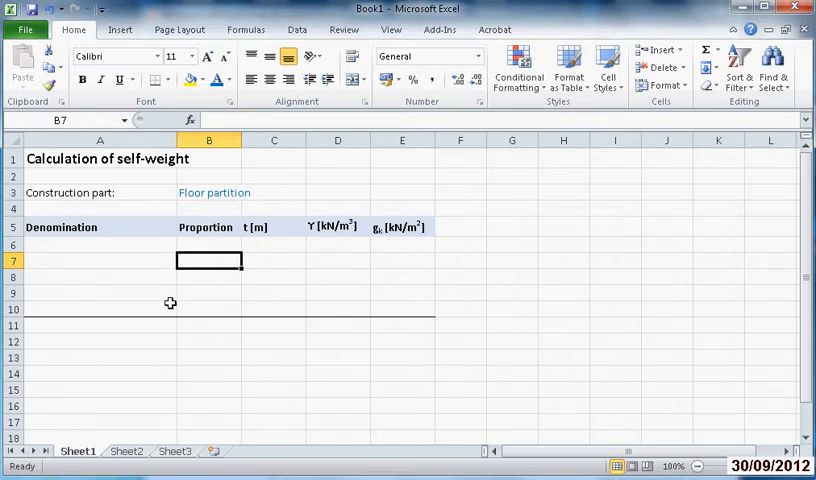
pyautogui.moveTo(403, 329)
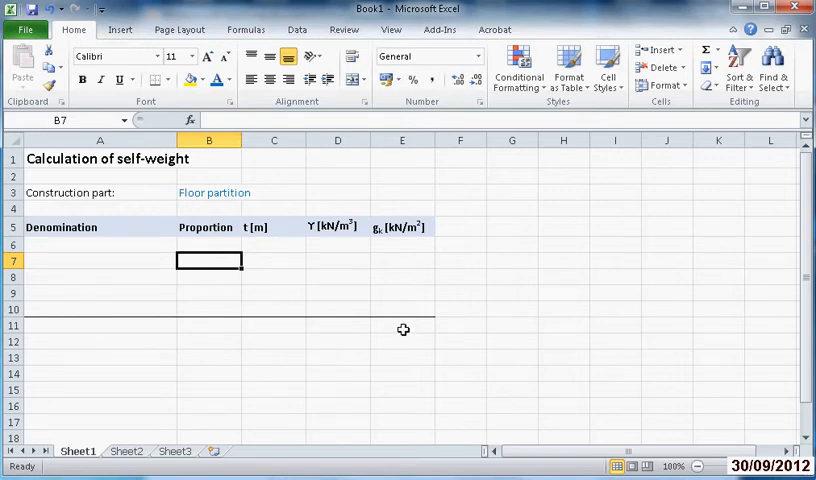
pyautogui.click(401, 324)
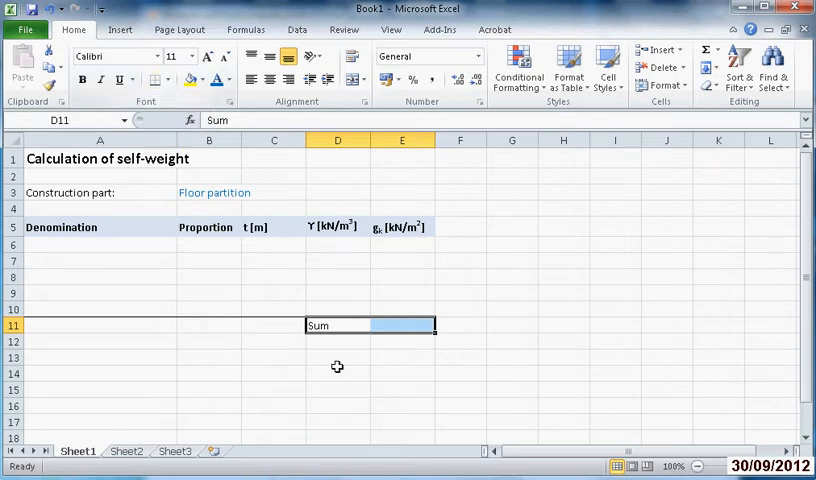
# - Give the Sum cells D11:E11 a light blue background fill
pyautogui.moveTo(337, 325); pyautogui.dragTo(402, 325)
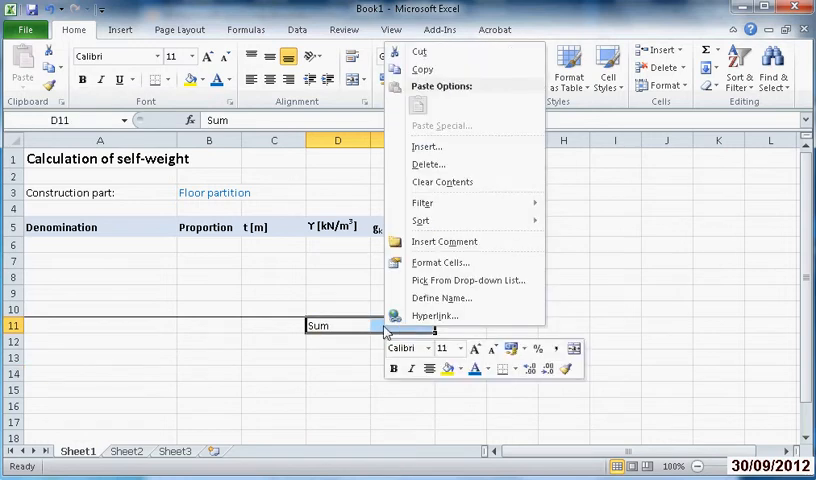
pyautogui.moveTo(440, 262)
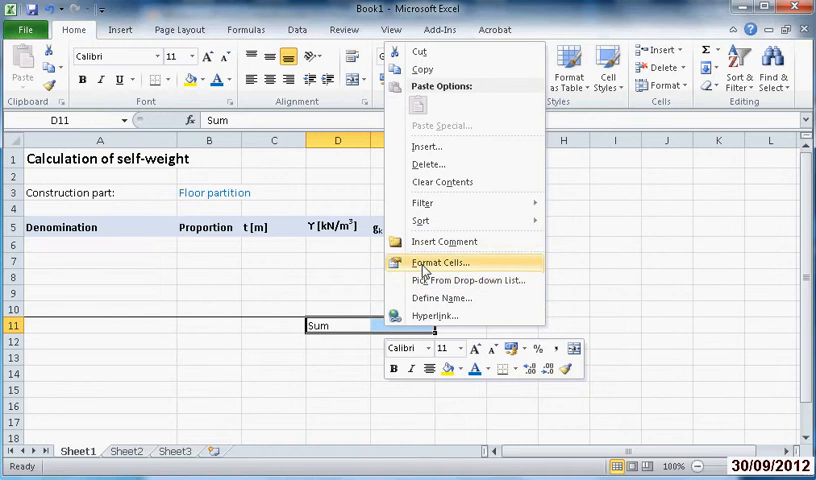
pyautogui.click(440, 262)
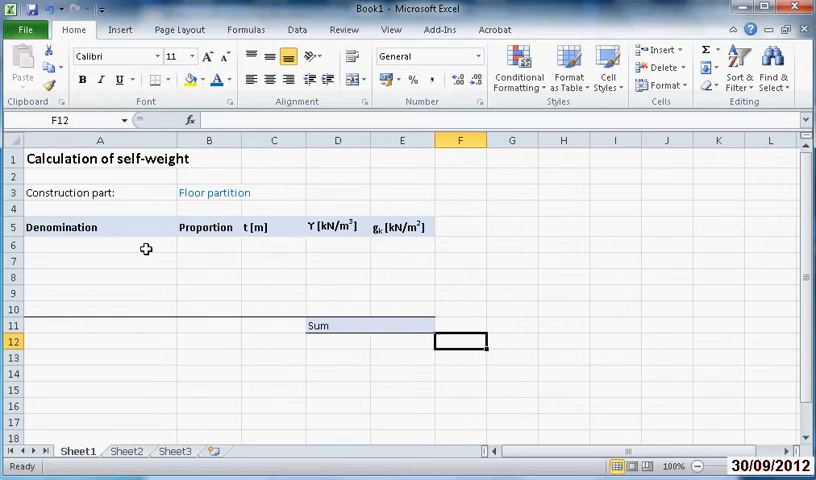
pyautogui.click(402, 245)
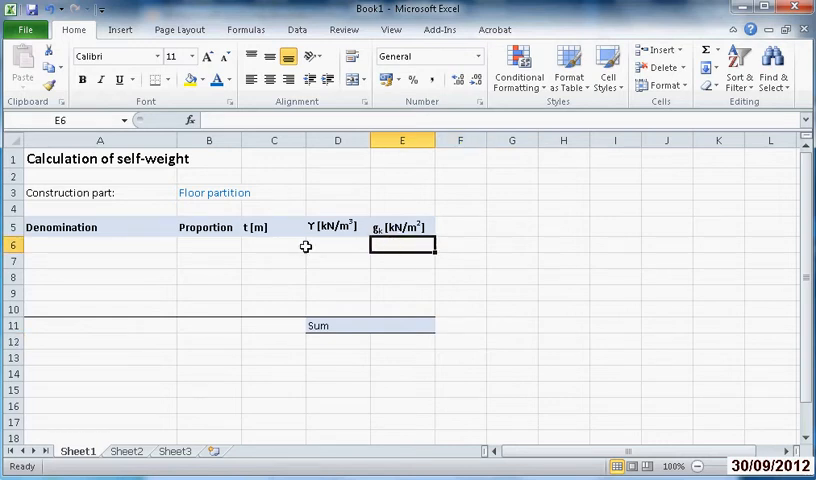
pyautogui.moveTo(263, 243)
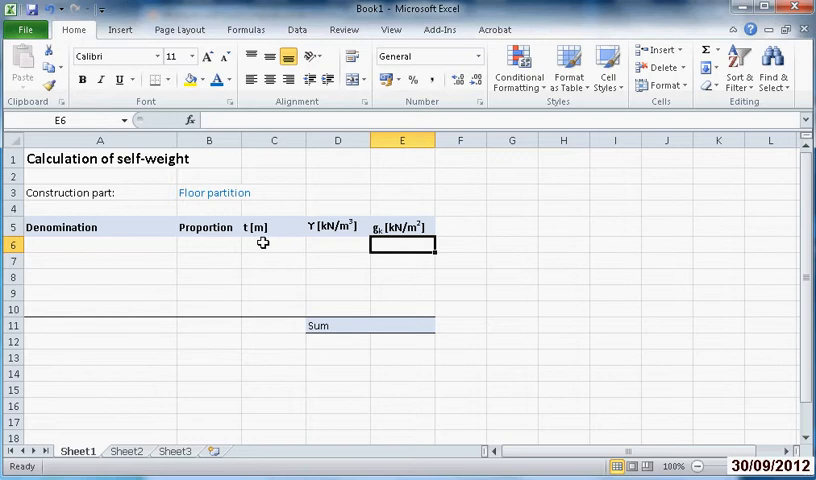
pyautogui.moveTo(330, 245)
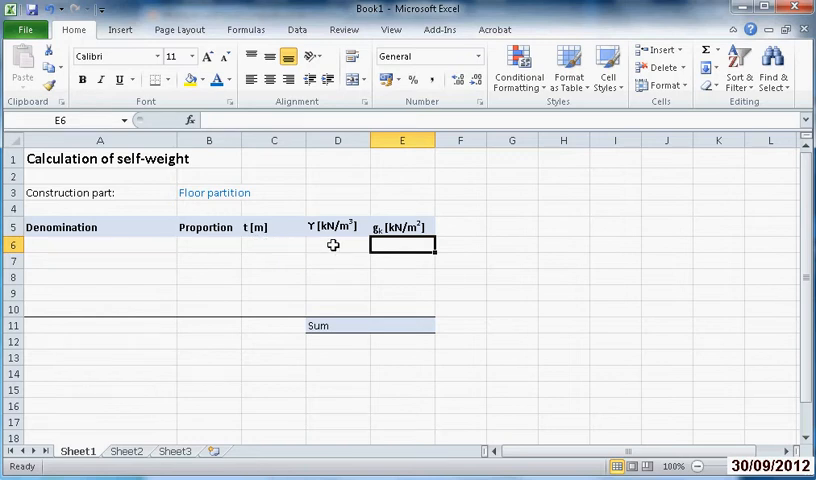
# - Enter the gk formula =B6*C6*D6 in E6 and fill it down to E10
pyautogui.write('=B6*')
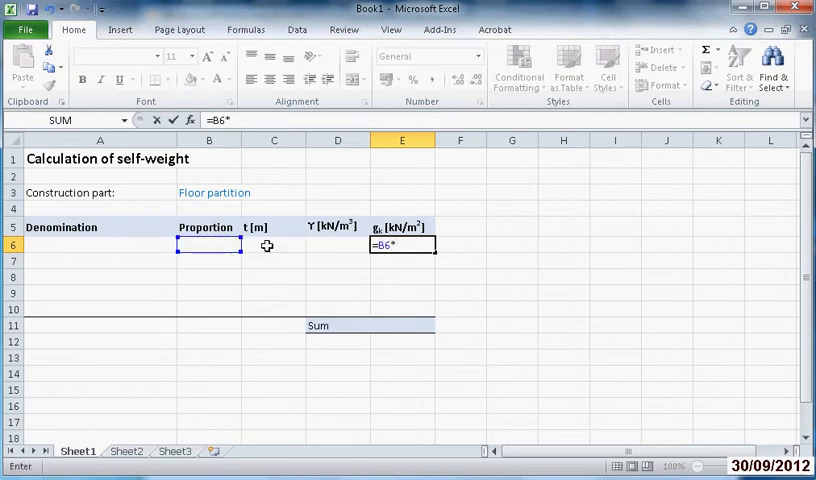
pyautogui.click(273, 245)
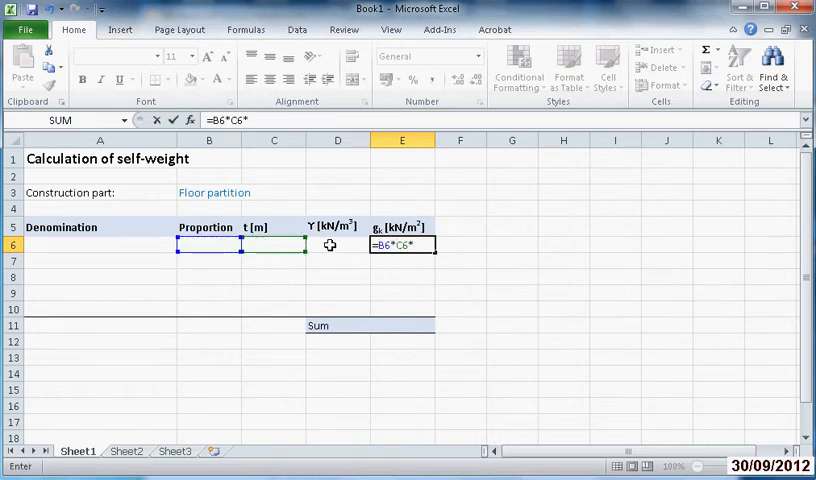
pyautogui.click(337, 245)
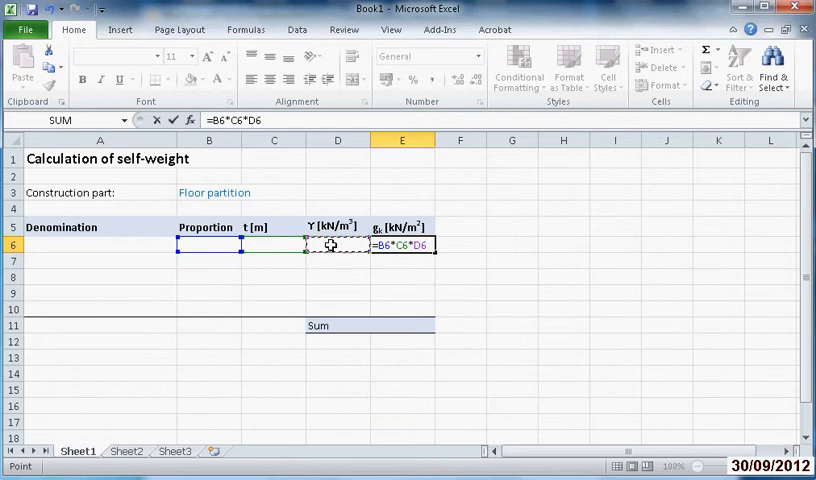
pyautogui.press('Return')
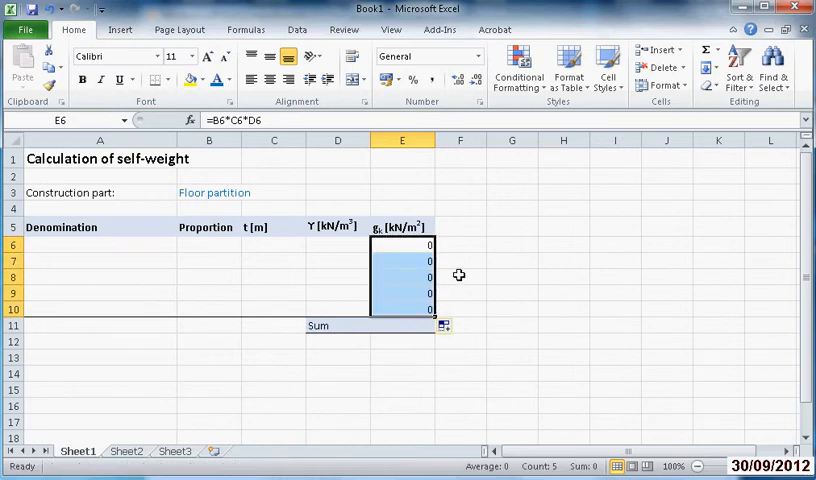
pyautogui.click(208, 277)
pyautogui.write('0,5')
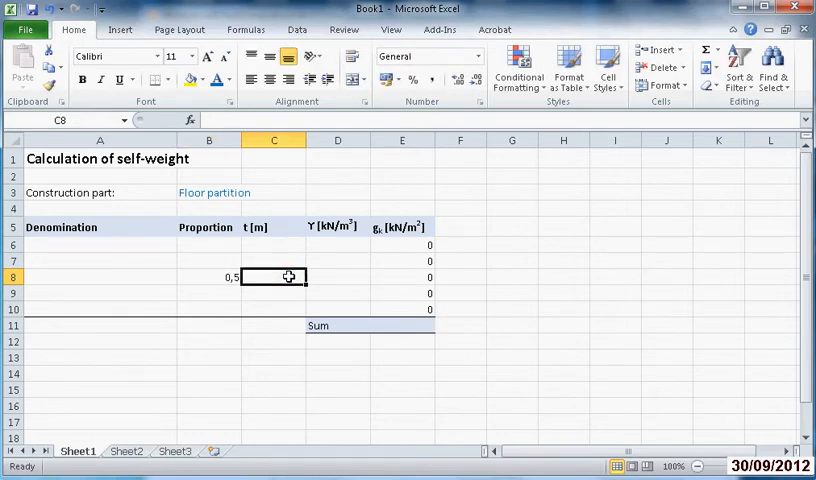
# - Enter row 8 test values: proportion 1, thickness 0,2, unit weight 20
pyautogui.write('0,2')
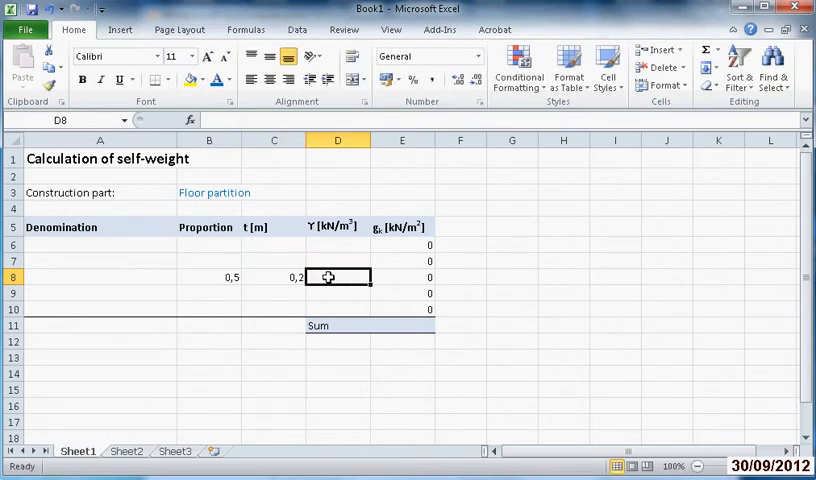
pyautogui.write('10')
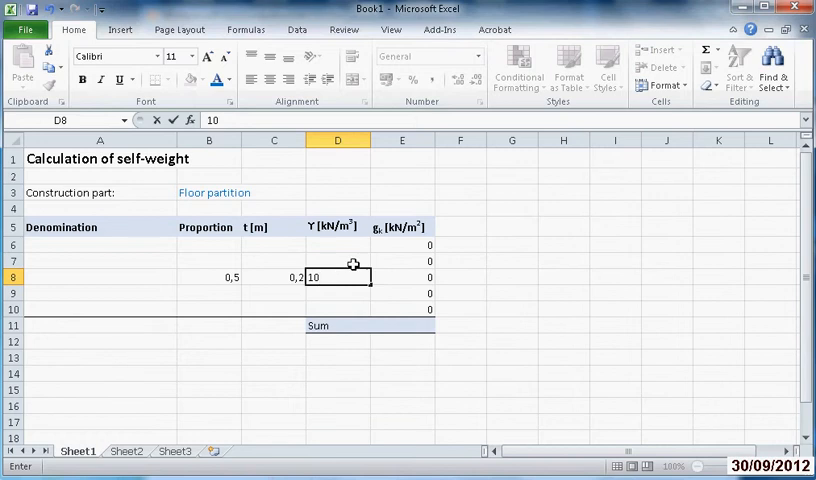
pyautogui.press('Return')
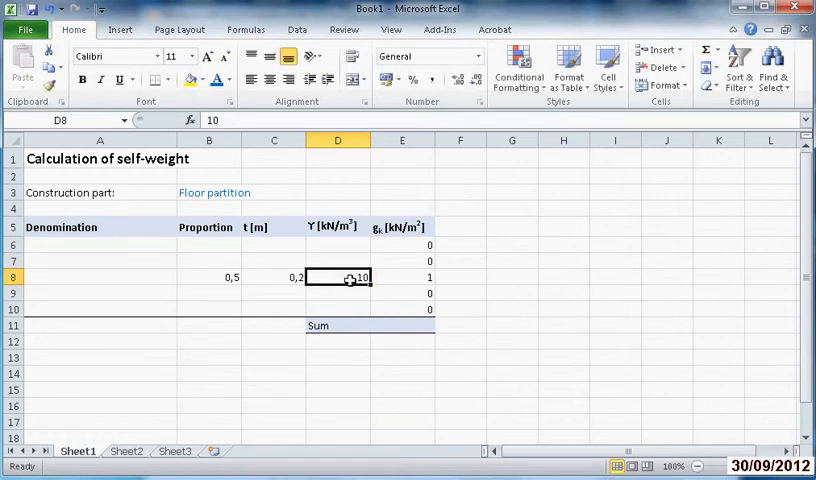
pyautogui.write('20')
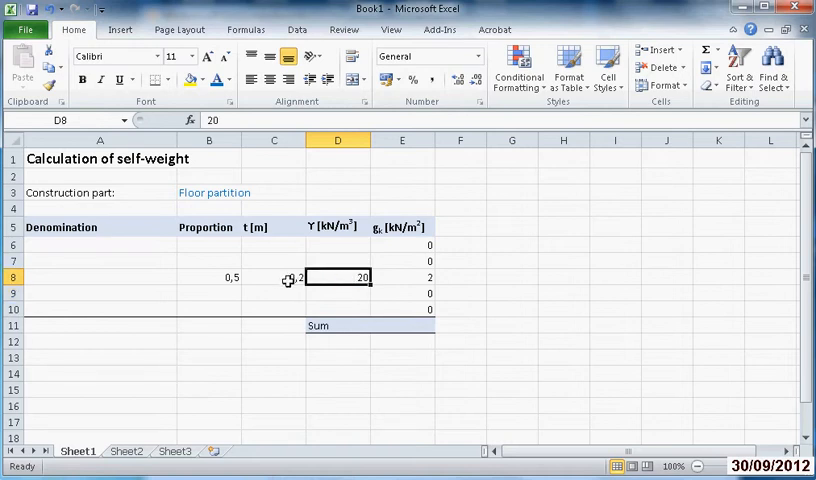
pyautogui.click(209, 277)
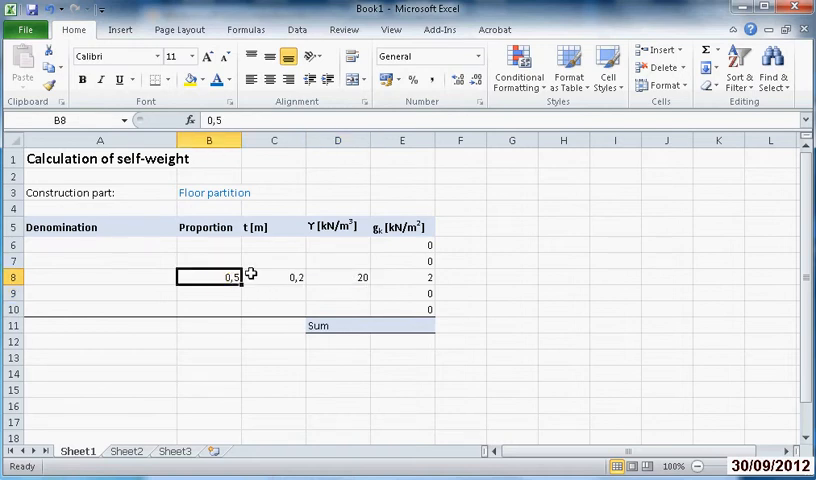
pyautogui.click(273, 277)
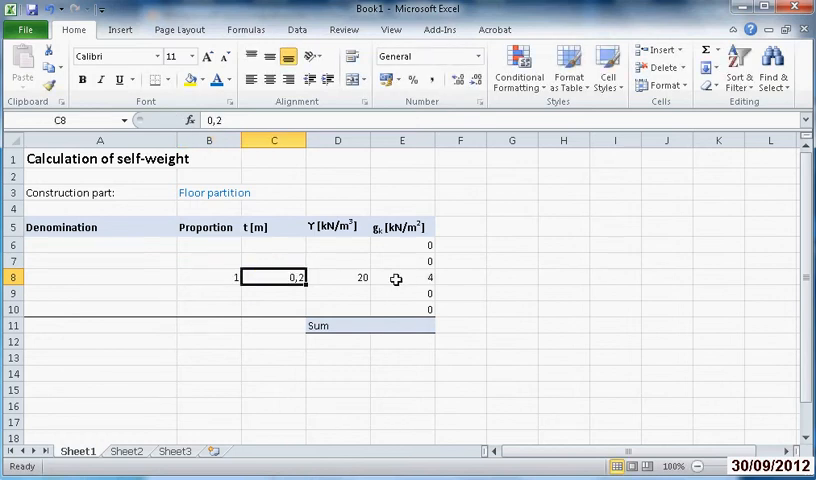
pyautogui.moveTo(330, 268)
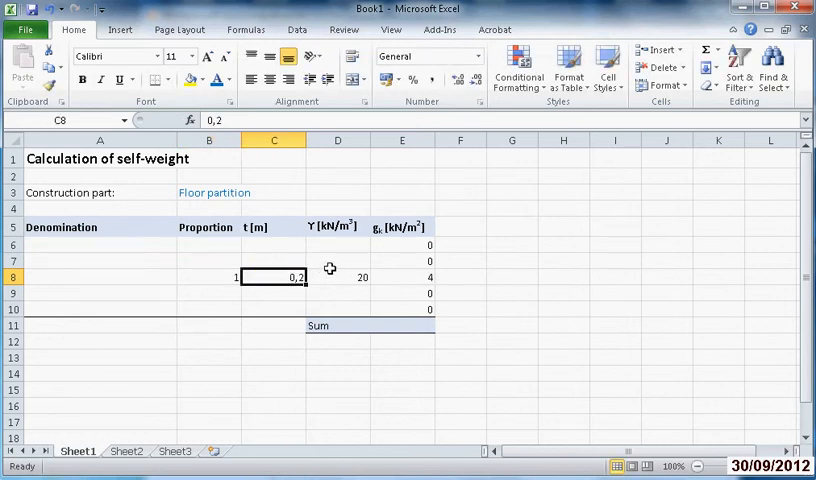
pyautogui.click(209, 277)
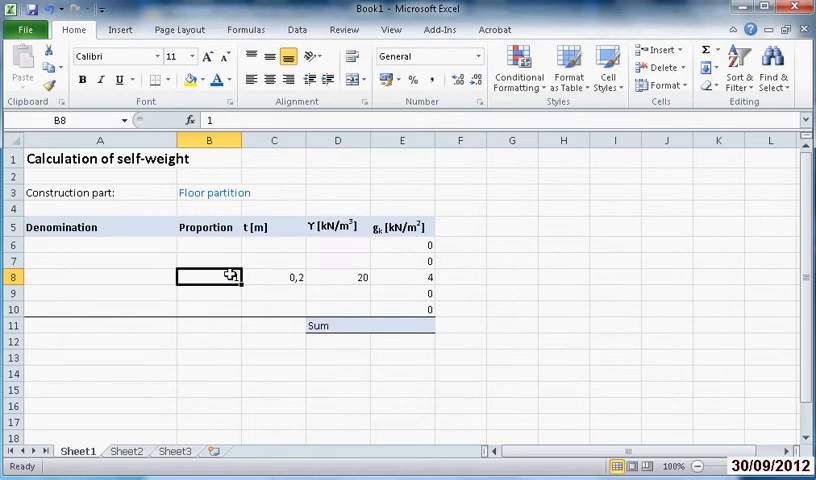
pyautogui.moveTo(209, 277); pyautogui.dragTo(209, 245)
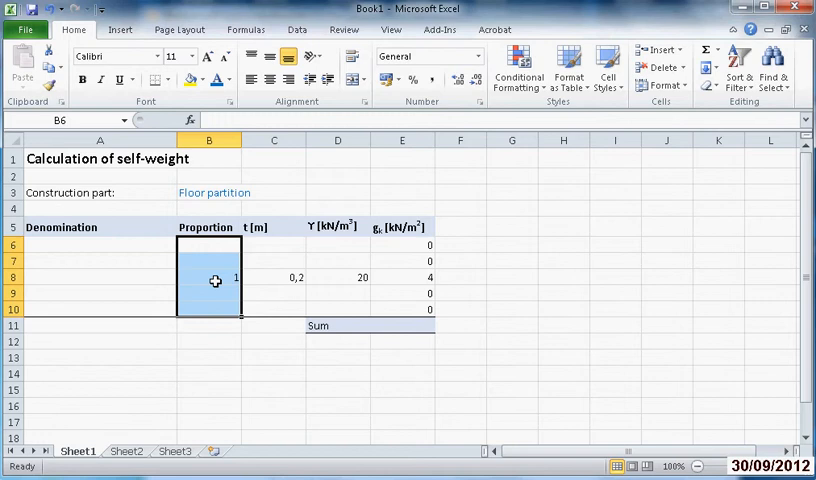
# - Format the Proportion cells B6:B10 as Number with three decimal places
pyautogui.rightClick(214, 281)
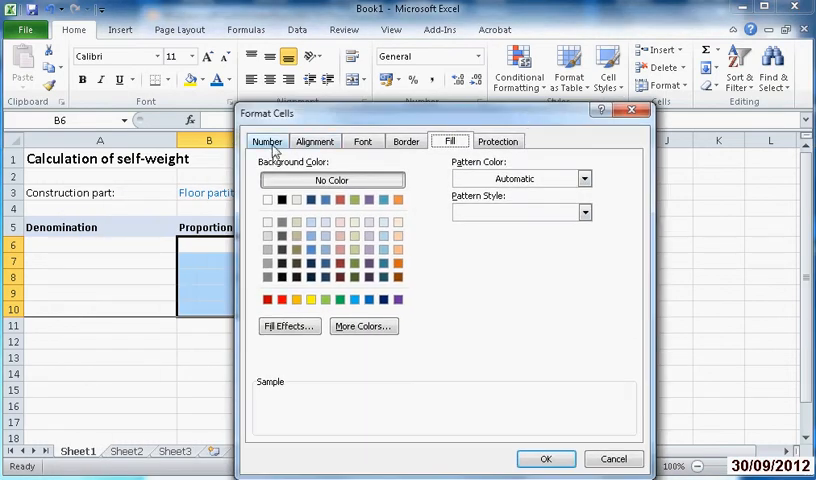
pyautogui.click(266, 140)
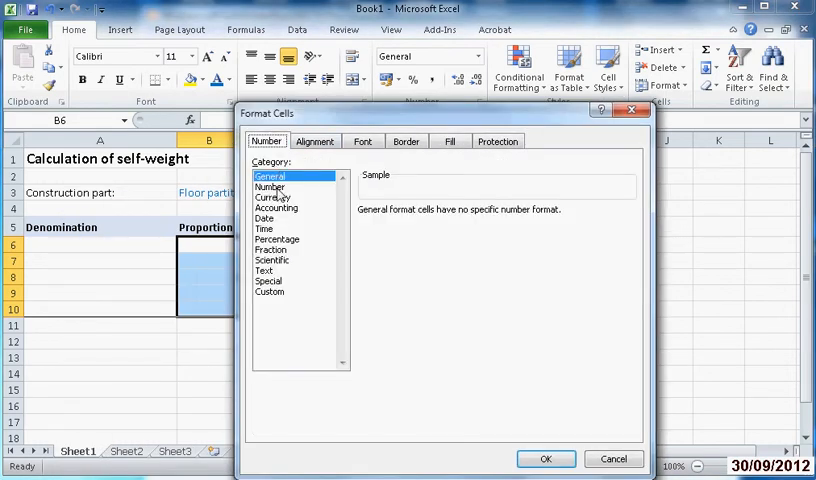
pyautogui.click(270, 187)
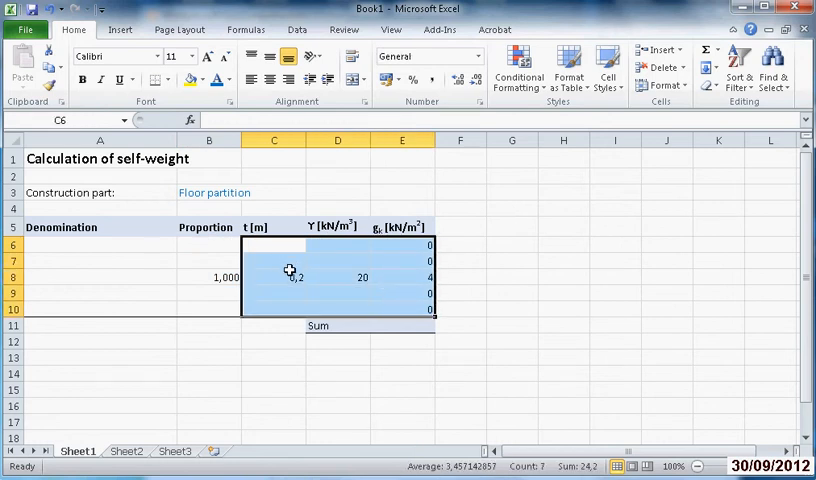
pyautogui.moveTo(410, 290)
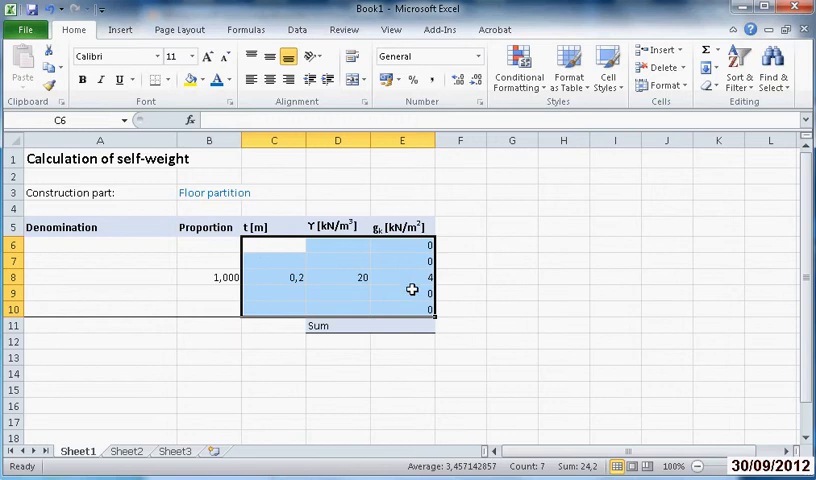
pyautogui.moveTo(408, 328)
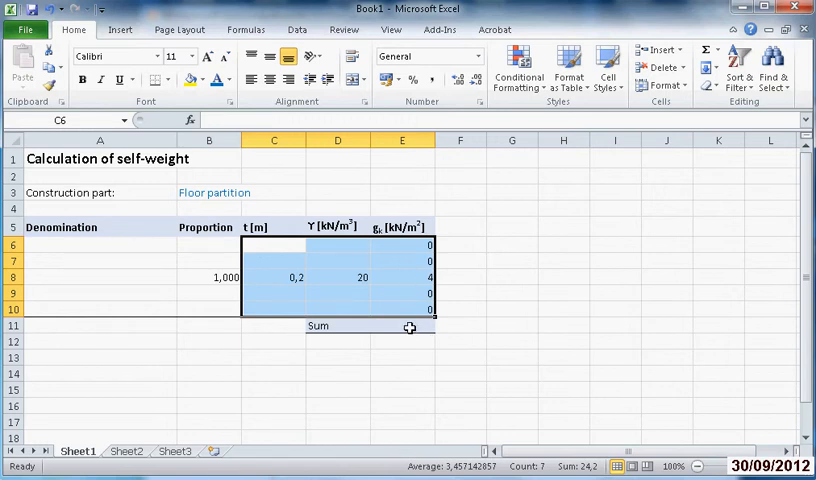
# - Format C6:E10 and the Sum cell E11 as Number with two decimals
pyautogui.click(402, 325)
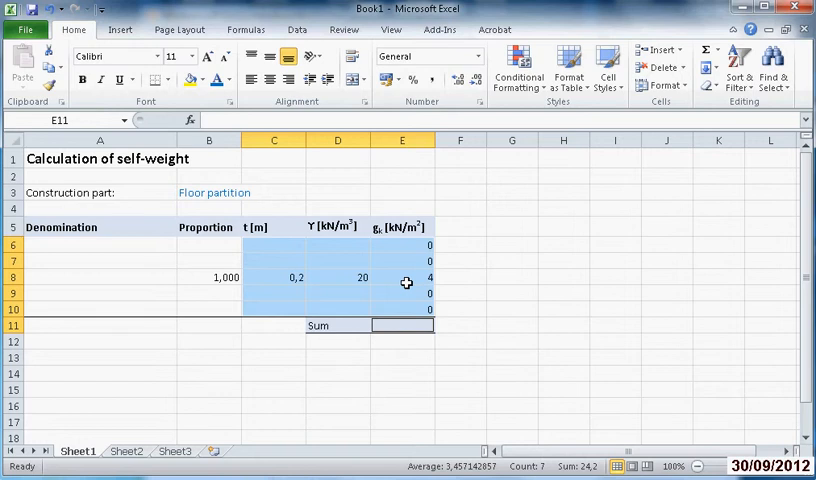
pyautogui.rightClick(407, 282)
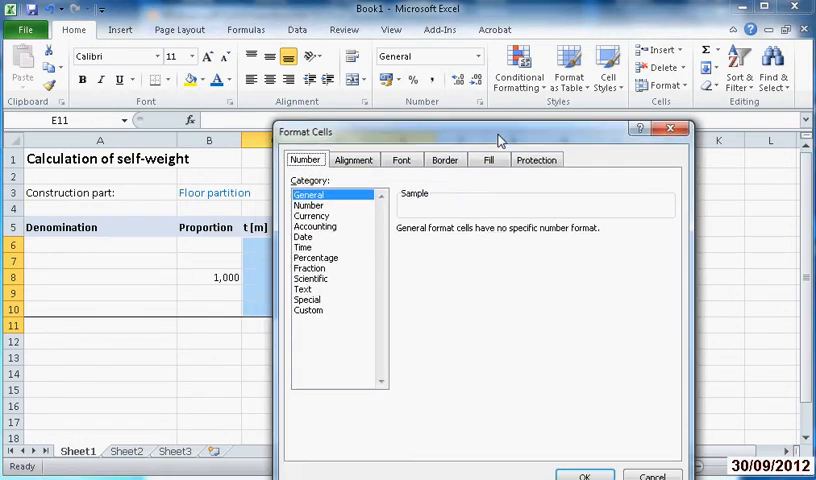
pyautogui.click(309, 205)
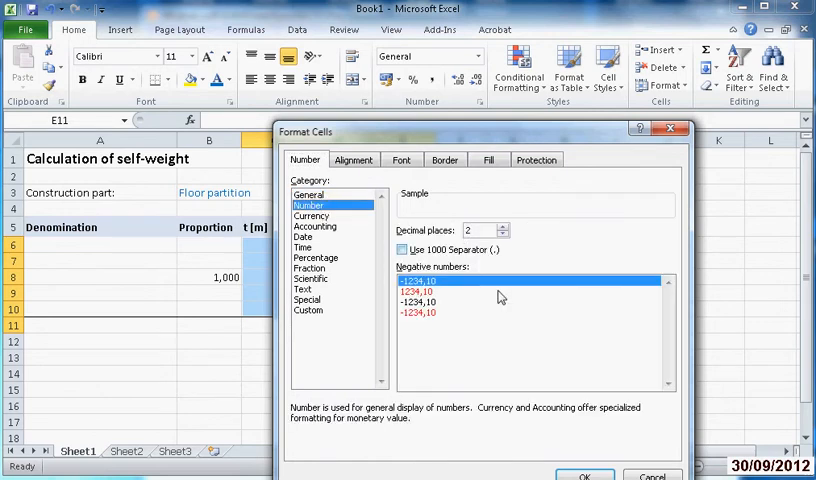
pyautogui.click(584, 475)
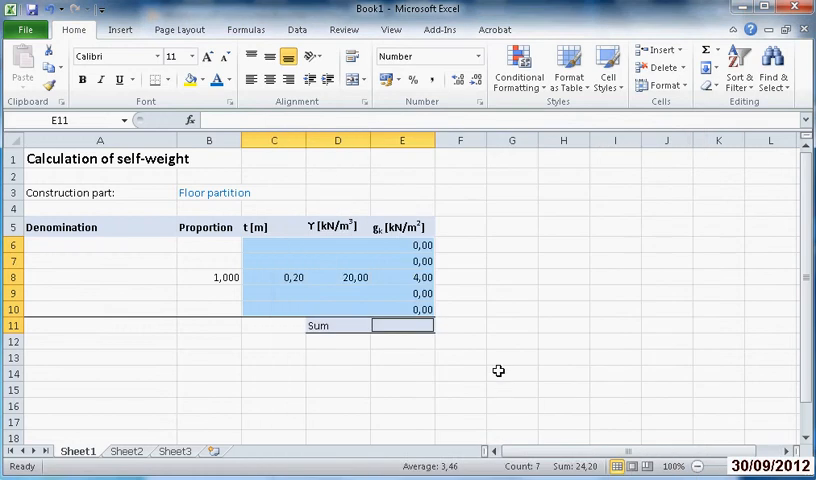
pyautogui.click(402, 325)
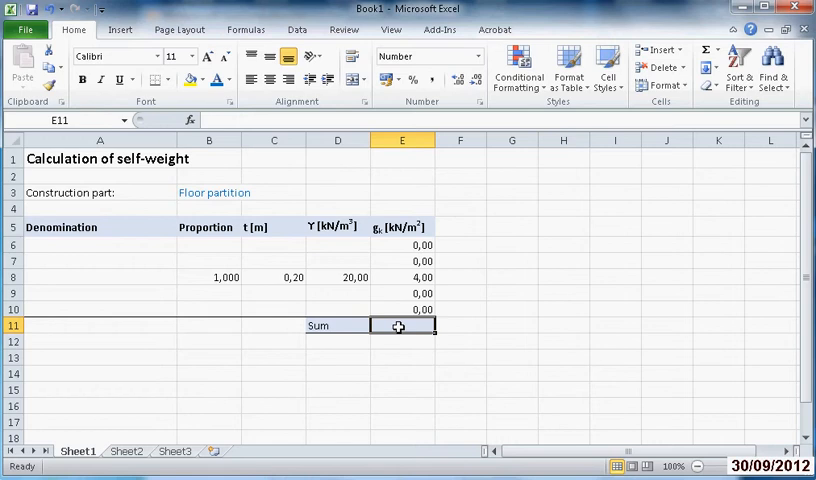
# - Enter =SUM(E6:E10) in E11 to total the gk values
pyautogui.write('=sum(')
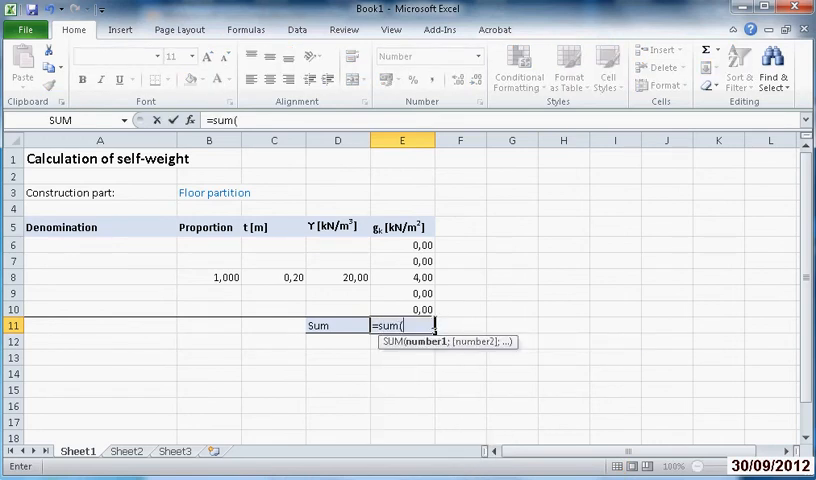
pyautogui.moveTo(402, 245); pyautogui.dragTo(402, 309)
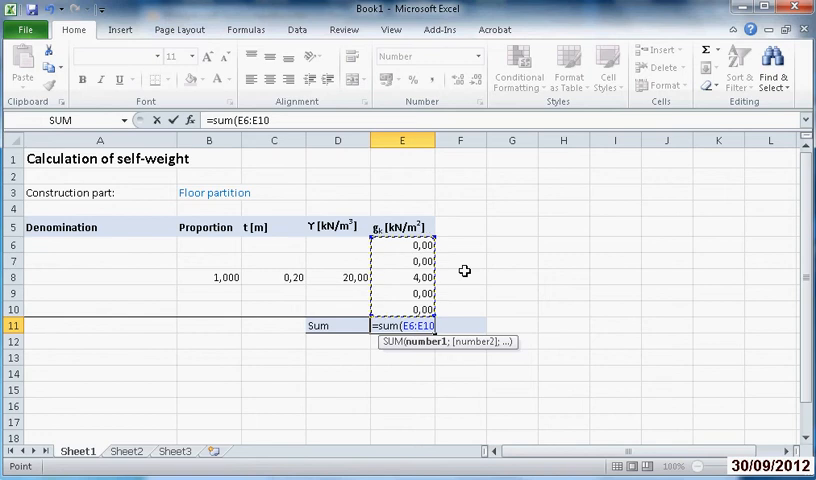
pyautogui.write(')')
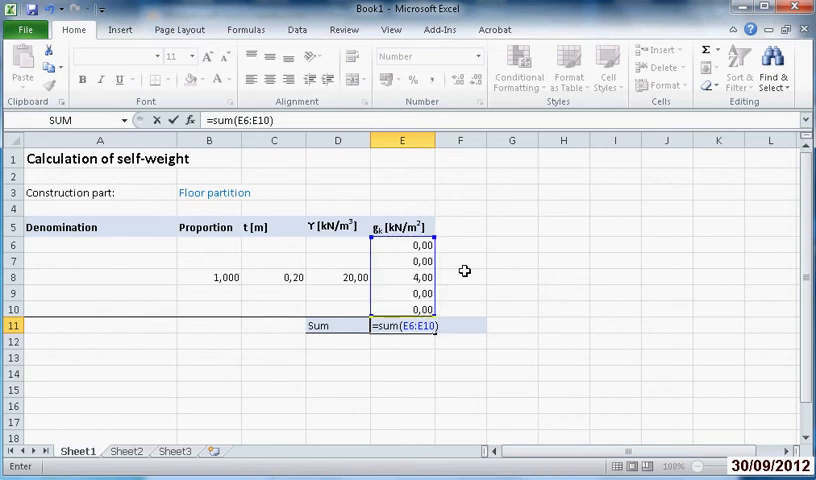
pyautogui.press('Return')
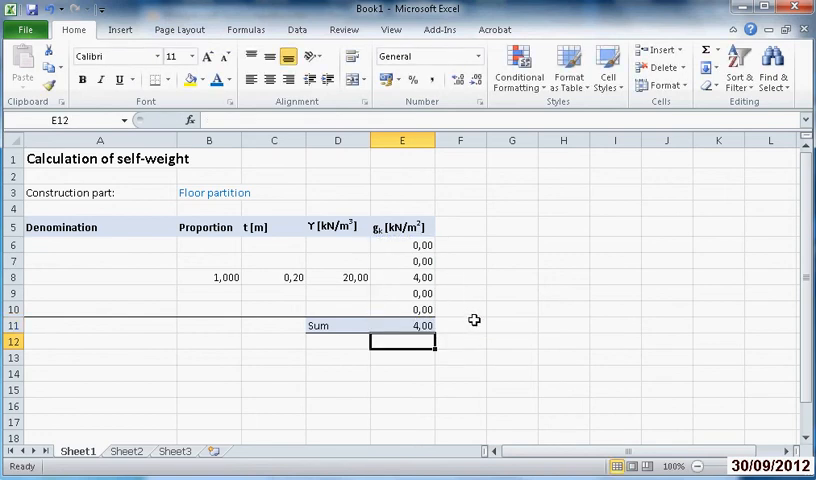
pyautogui.click(209, 277)
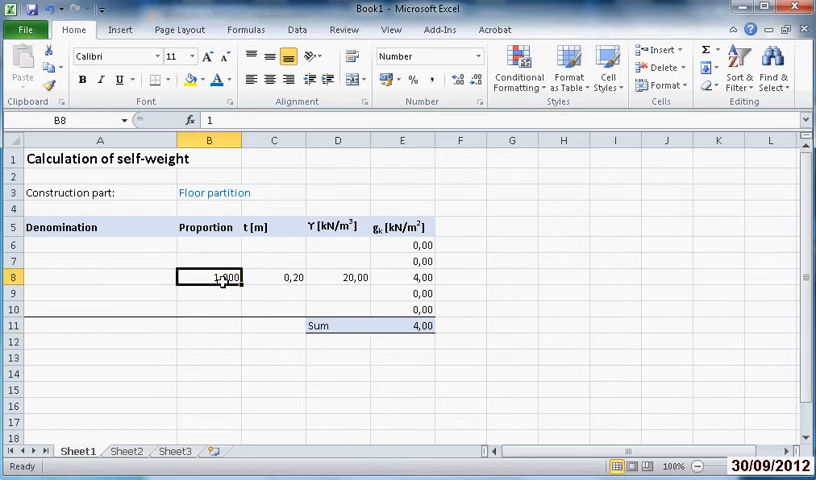
# - Clear the row 8 test values so every gk cell and the Sum read 0,00
pyautogui.click(337, 277)
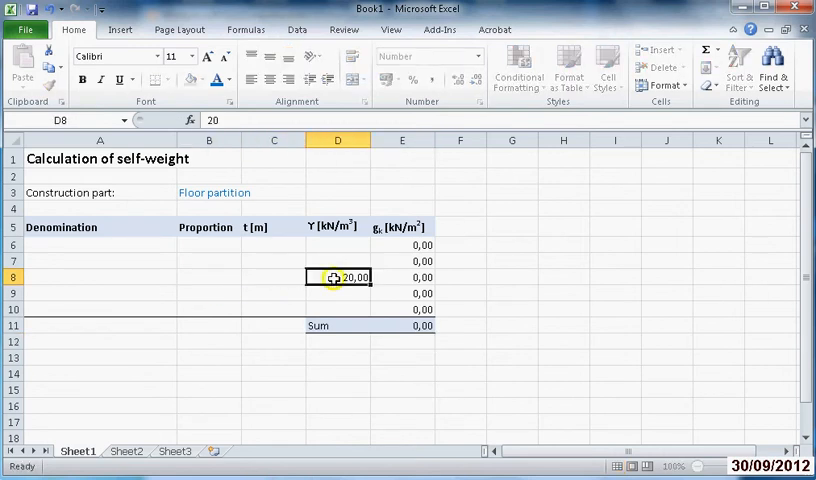
pyautogui.click(402, 293)
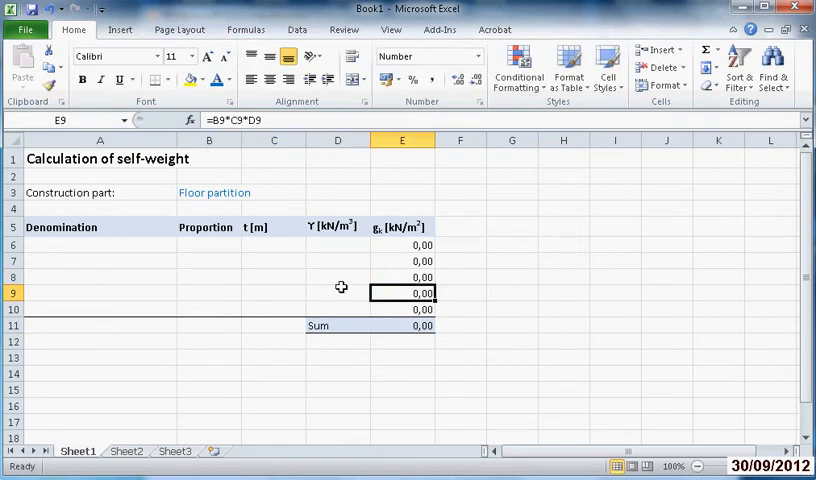
pyautogui.click(209, 373)
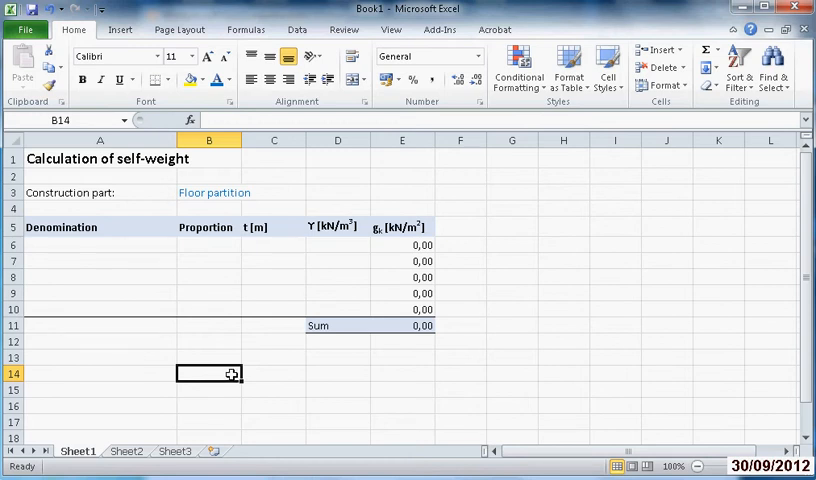
# - Enter the Width: and Centerdistance: labels in B14 and B15
pyautogui.write('Width:')
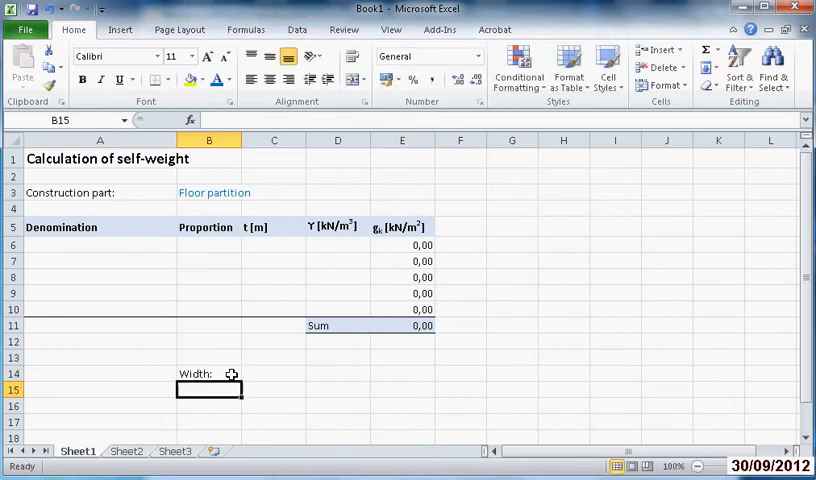
pyautogui.write('Cente')
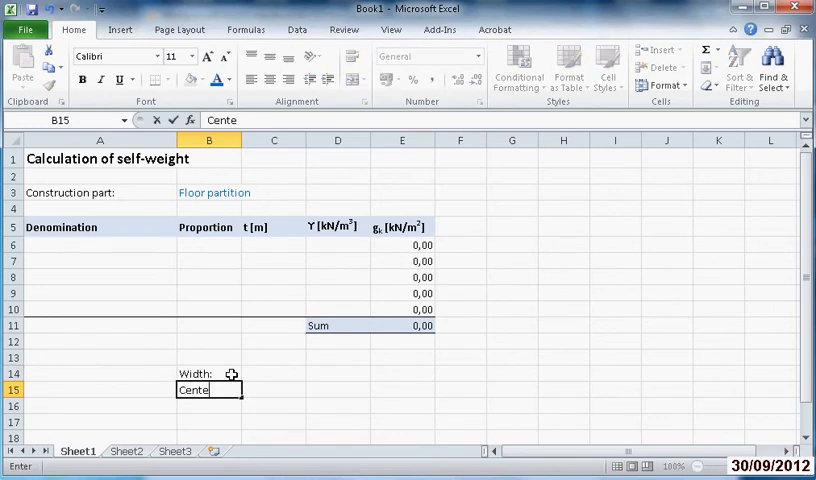
pyautogui.write('rdistan')
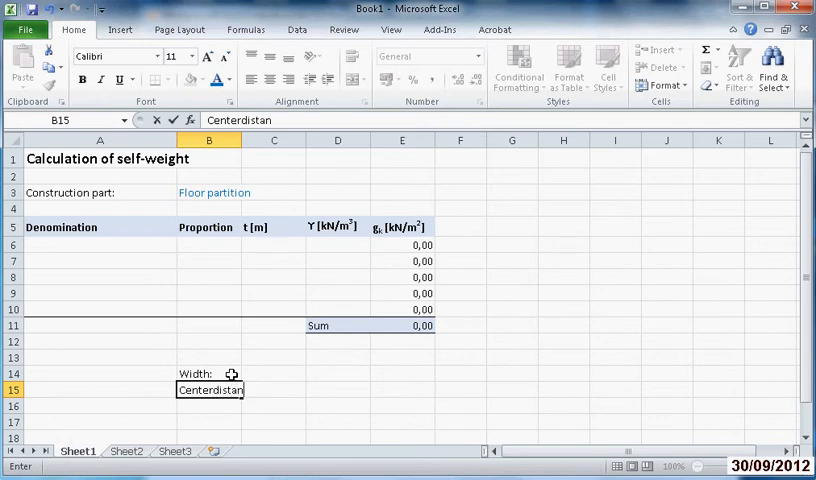
pyautogui.write('ce:')
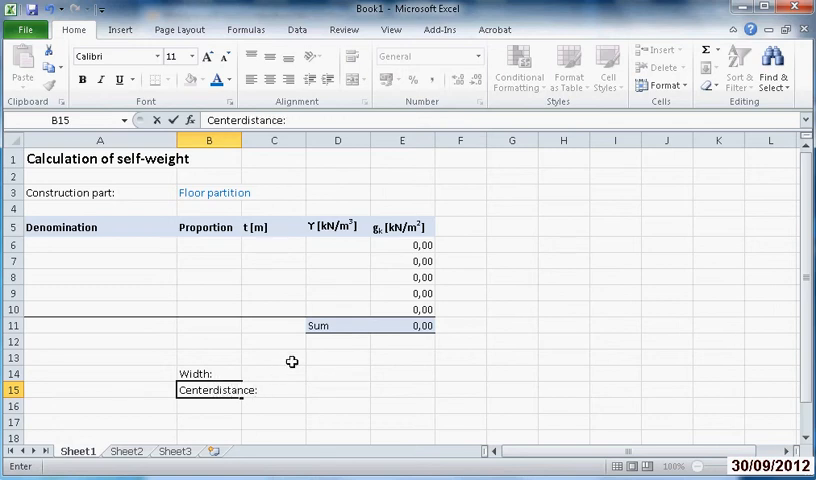
# - Add mm units beside the first two labels and a Proportion: label in B16
pyautogui.click(402, 372)
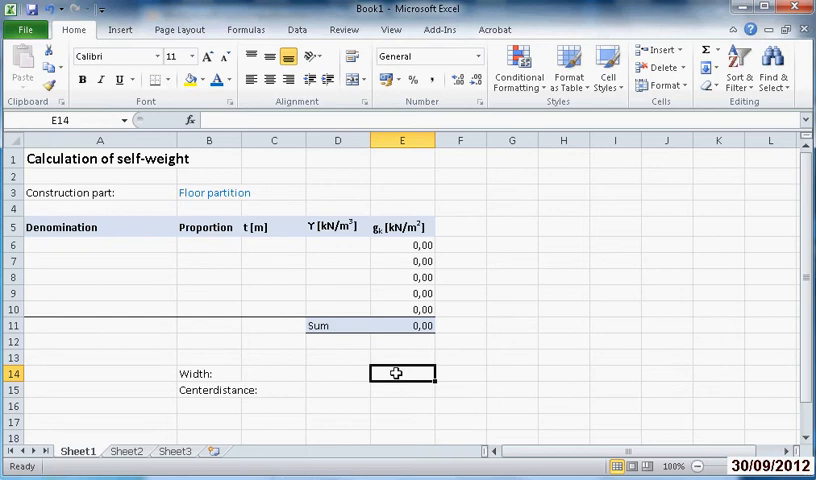
pyautogui.moveTo(390, 371)
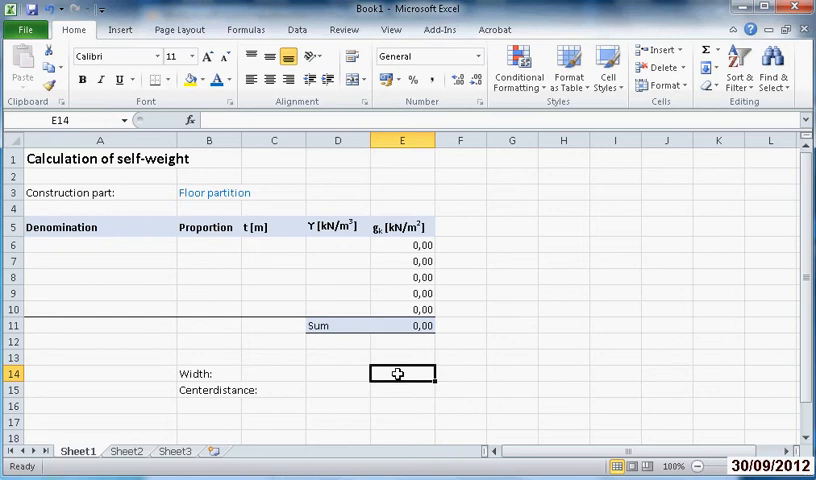
pyautogui.write('mm')
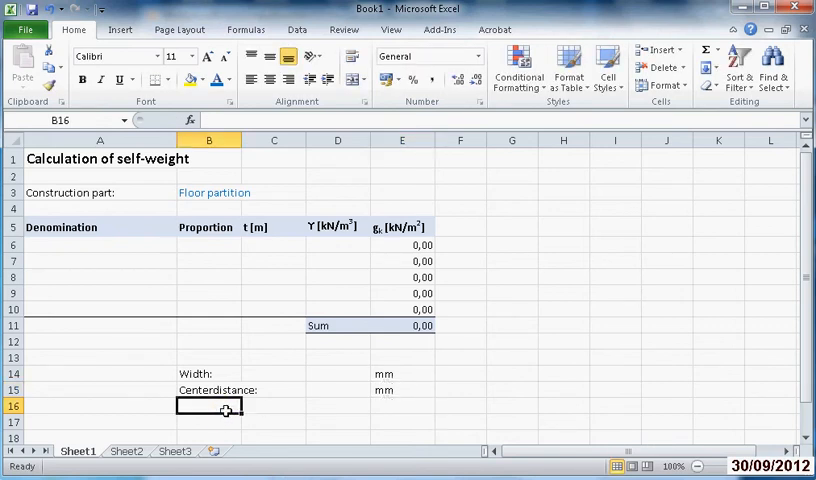
pyautogui.write('P')
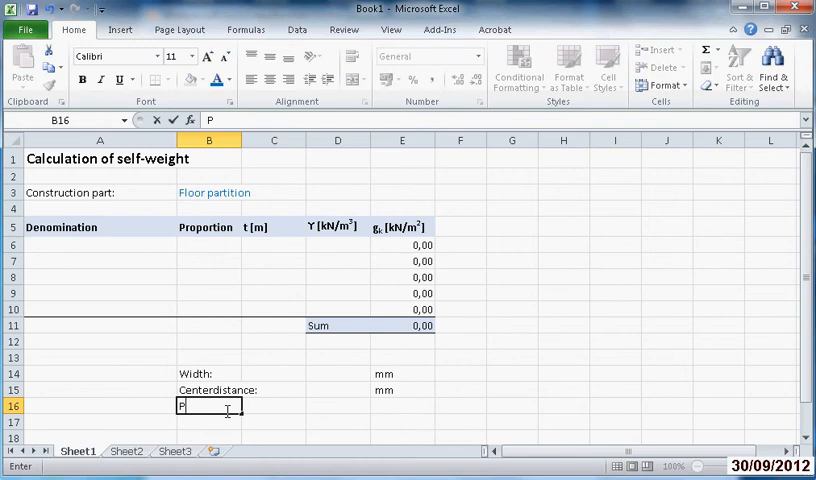
pyautogui.write('ropo')
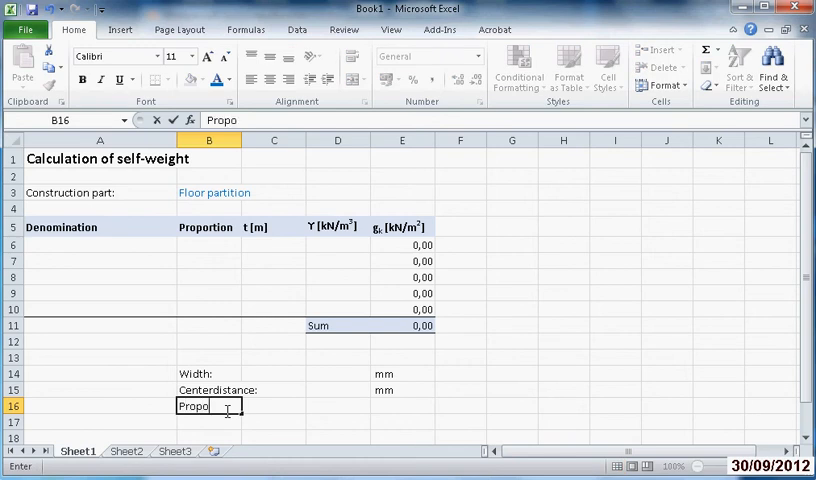
pyautogui.write('rtion')
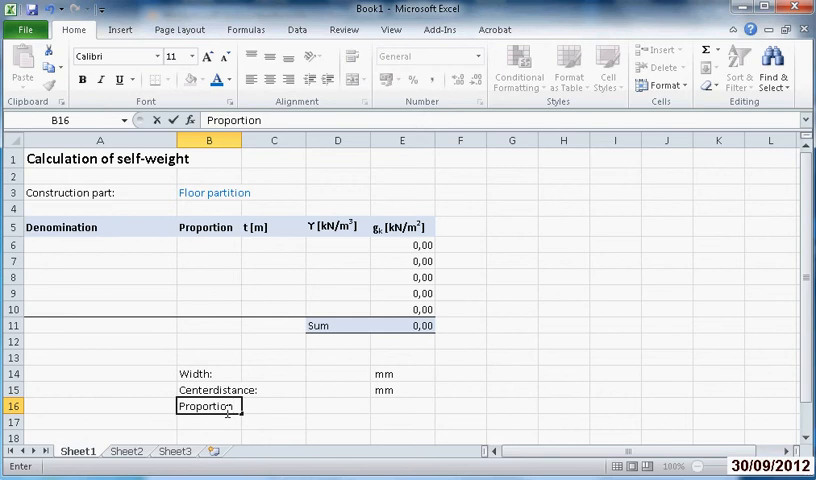
pyautogui.press('Return')
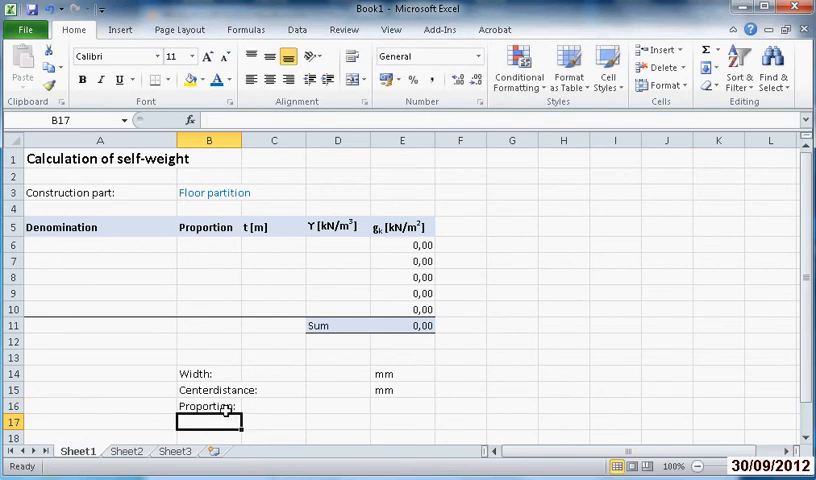
pyautogui.click(337, 373)
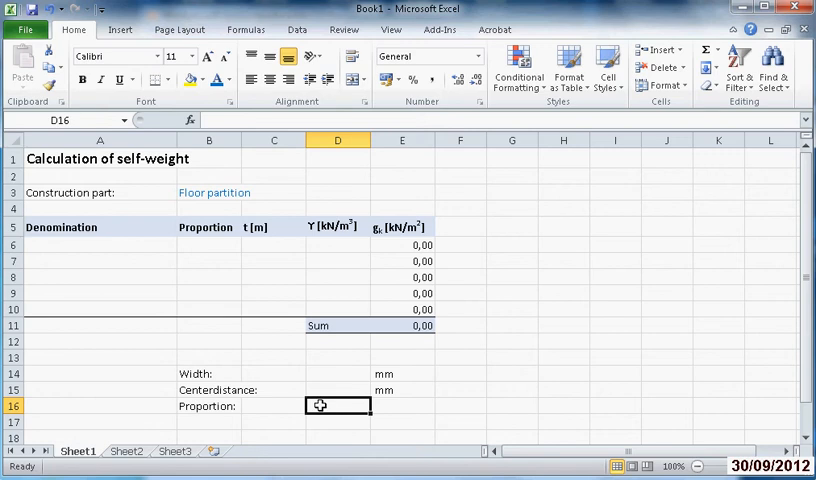
# - Enter =D14/D15 in D16 and correct the B15 label to 'Center distance:'
pyautogui.write('=D14/')
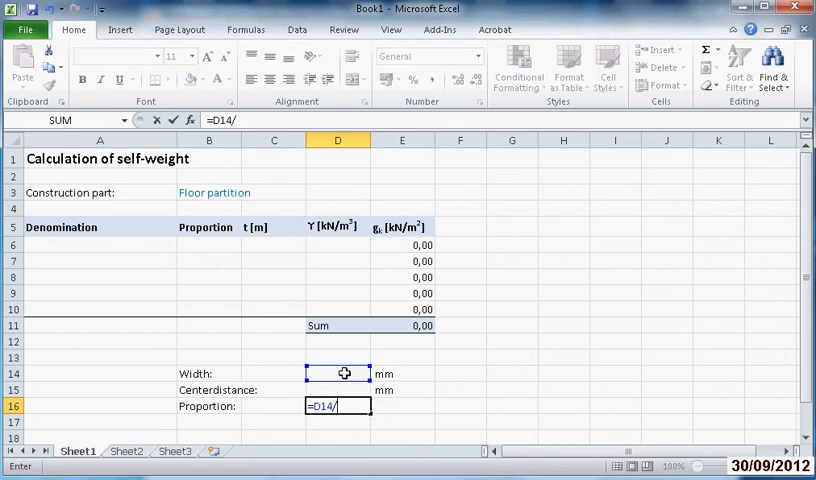
pyautogui.click(337, 389)
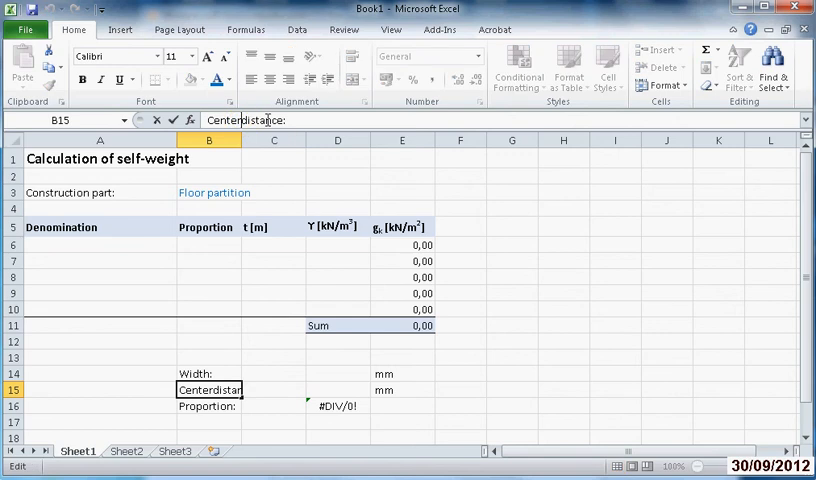
pyautogui.press('Return')
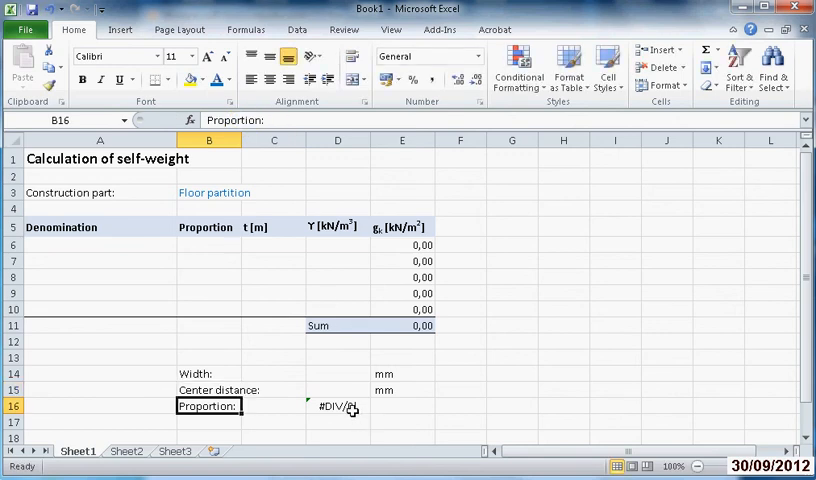
pyautogui.click(337, 406)
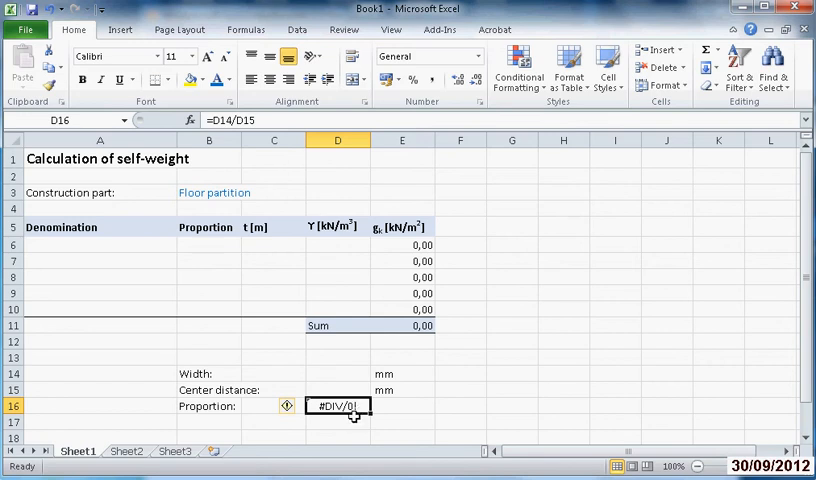
pyautogui.moveTo(310, 389)
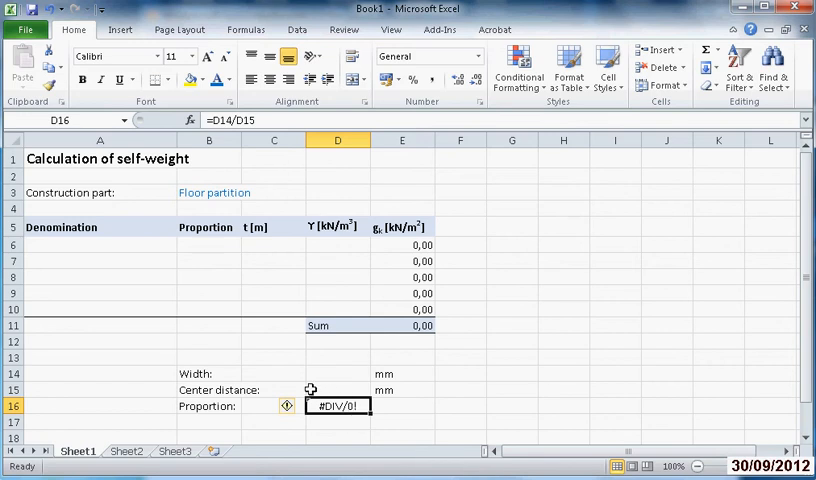
pyautogui.click(337, 373)
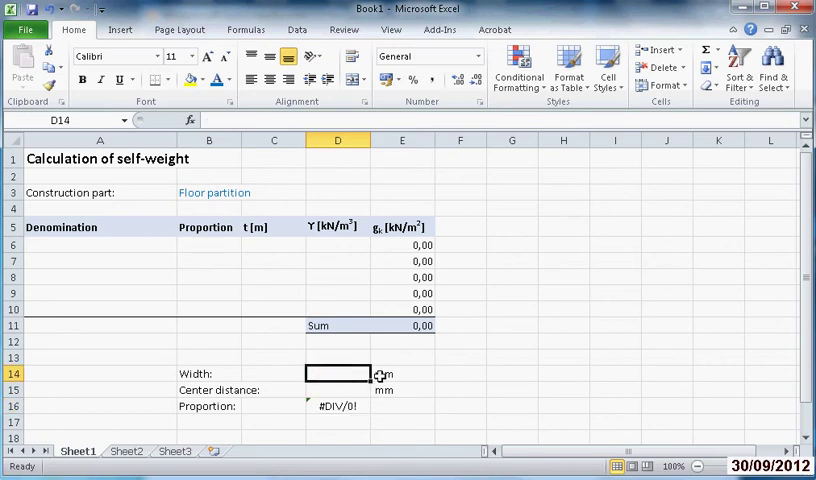
# - Enter width 100 and center distance 300, making the proportion 0,33333333
pyautogui.write('100')
pyautogui.click(338, 390)
pyautogui.write('300')
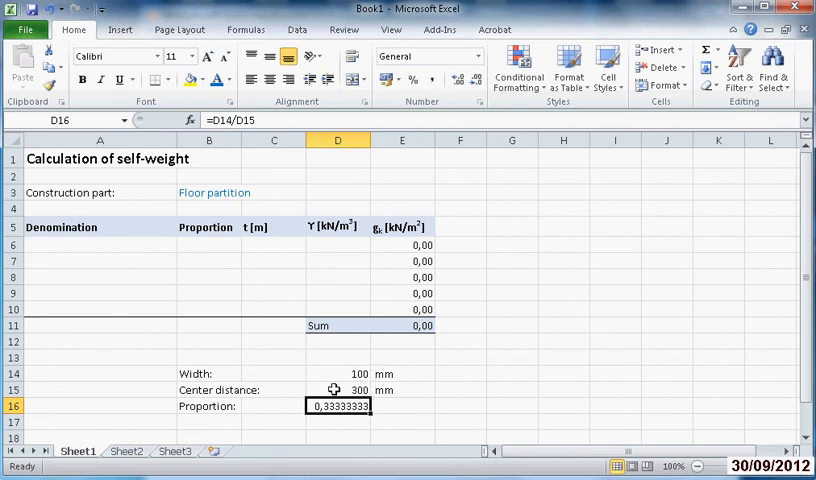
pyautogui.moveTo(337, 384)
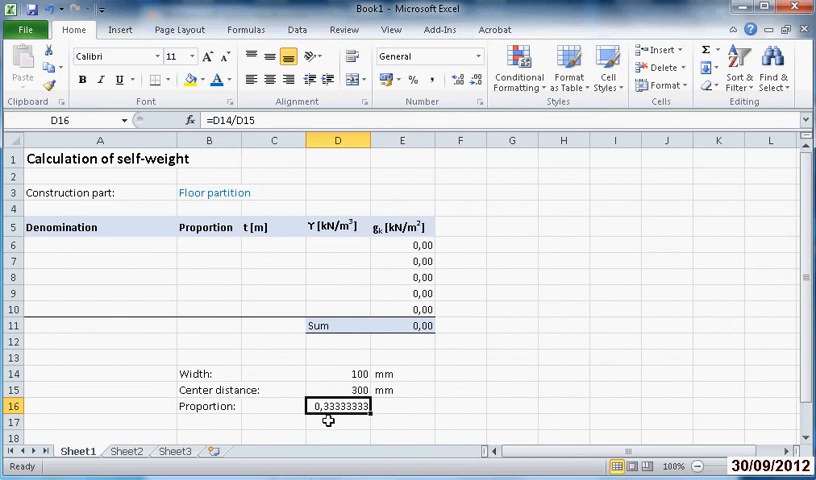
pyautogui.moveTo(335, 418)
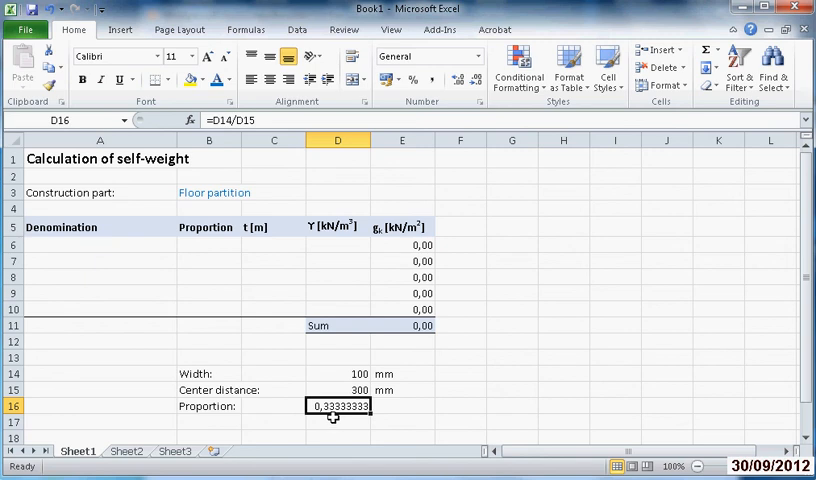
pyautogui.moveTo(337, 406)
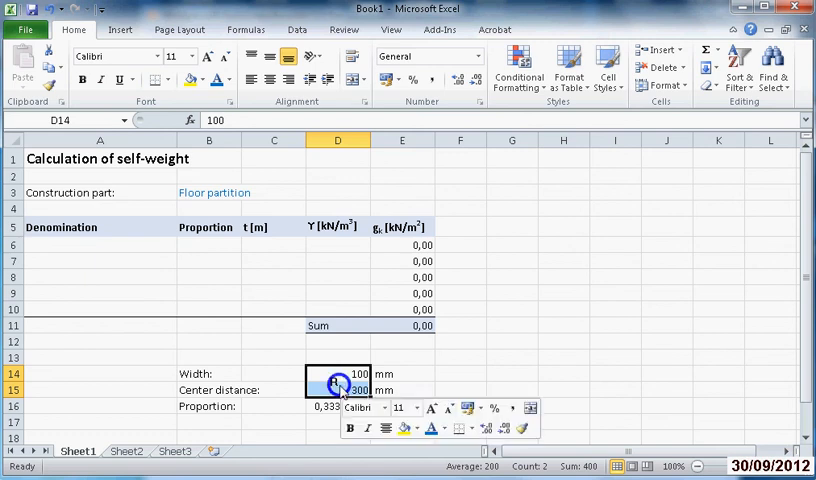
# - Format the width and center distance cells D14:D15 as Number
pyautogui.rightClick(338, 385)
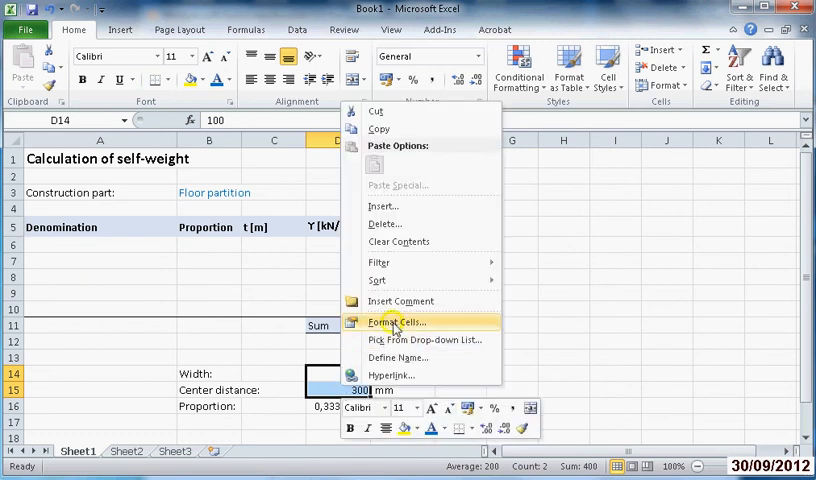
pyautogui.click(396, 321)
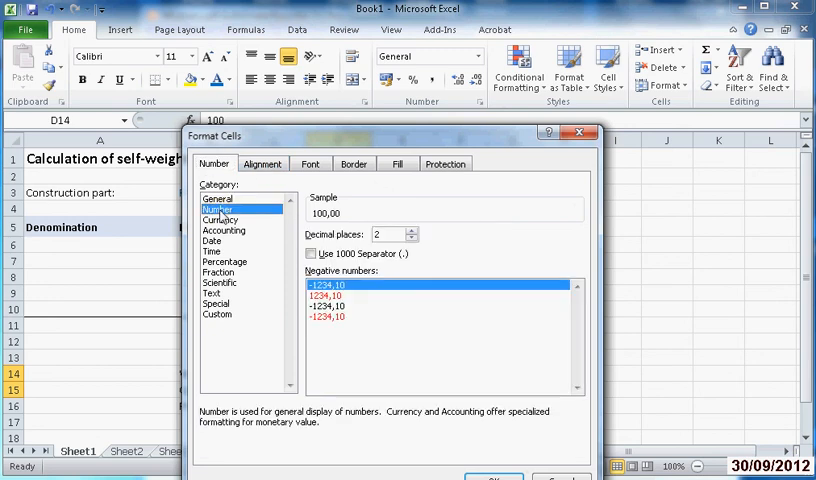
pyautogui.click(408, 238)
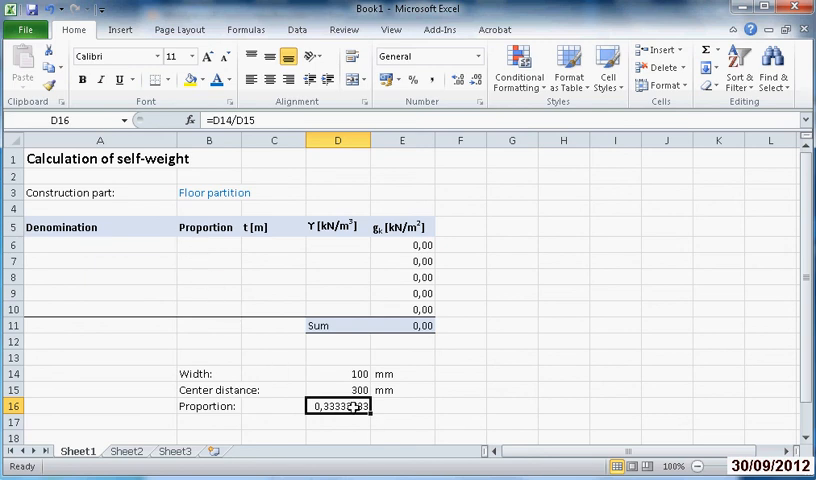
# - Format the proportion cell D16 as Number with 3 decimals, showing 0,333
pyautogui.rightClick(342, 406)
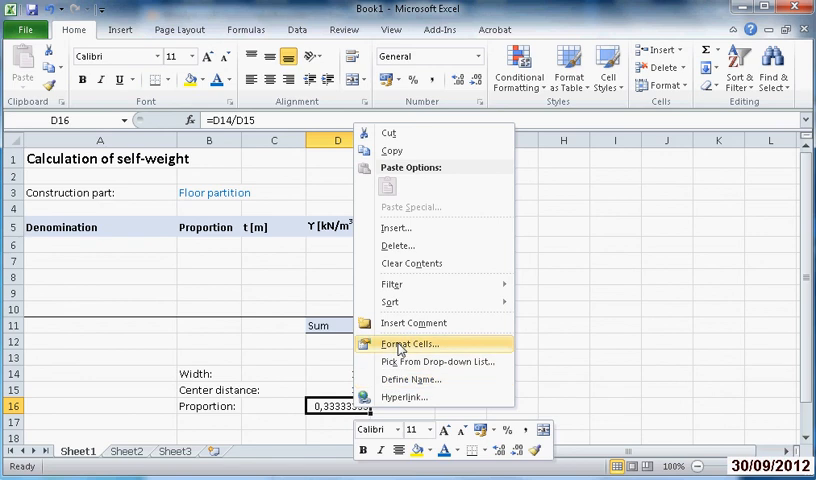
pyautogui.click(409, 343)
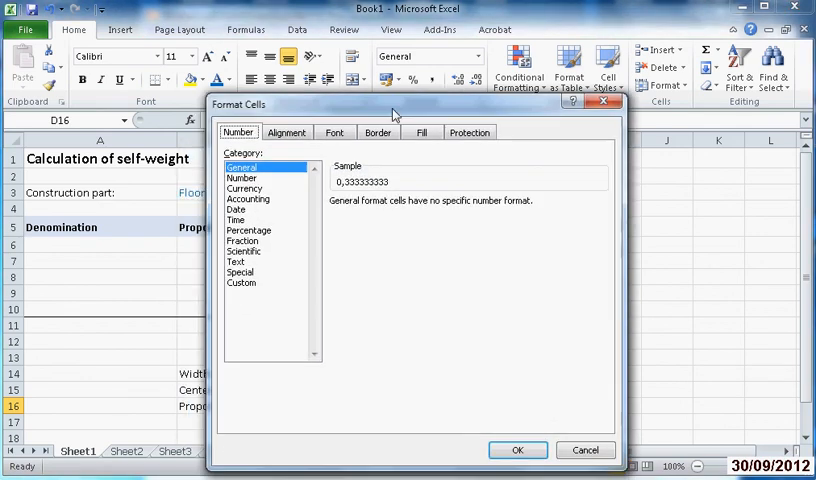
pyautogui.click(241, 177)
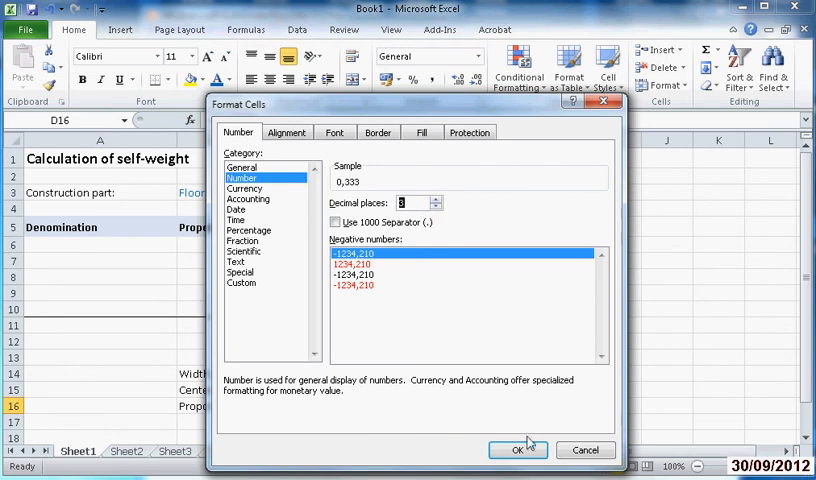
pyautogui.click(518, 449)
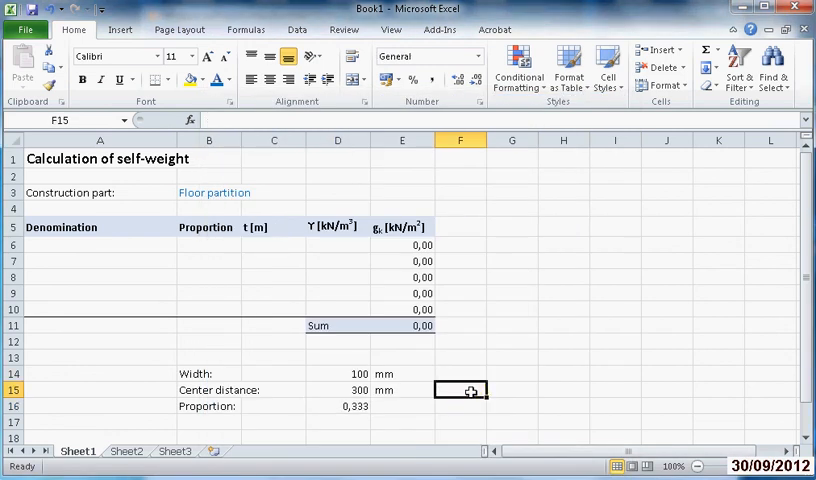